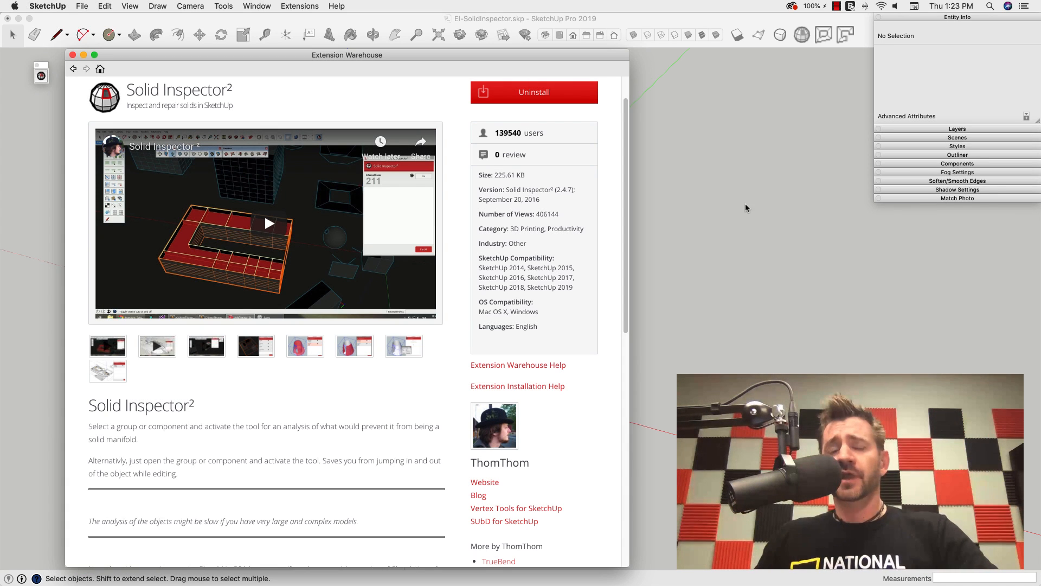
pyautogui.moveTo(831, 297)
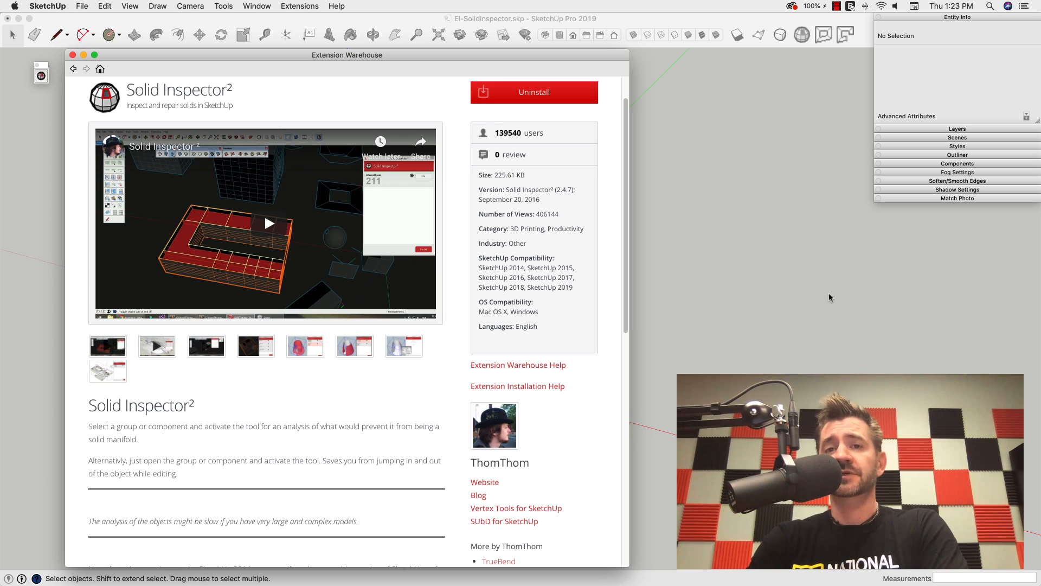
pyautogui.moveTo(816, 269)
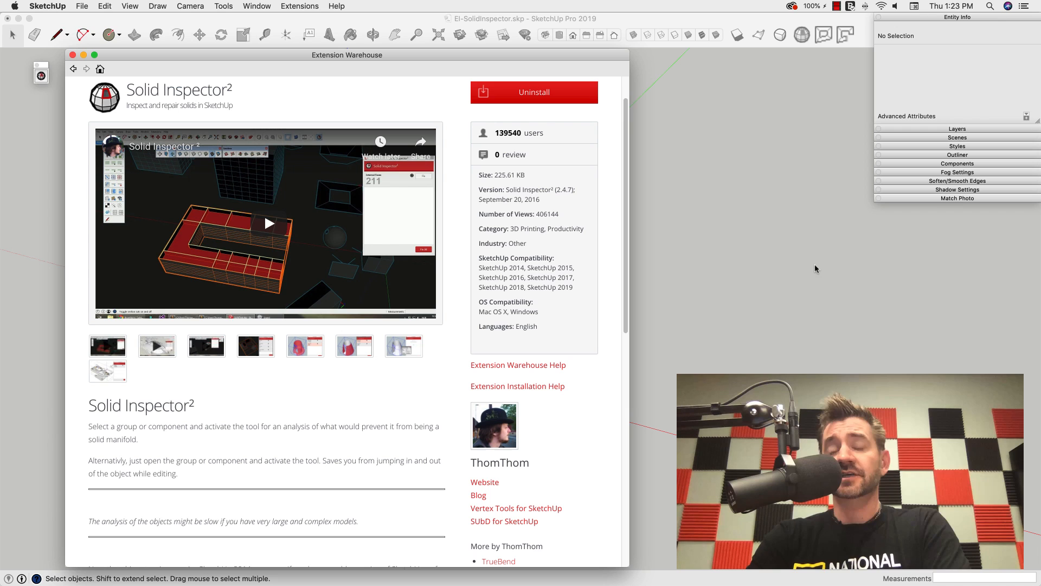
pyautogui.moveTo(794, 236)
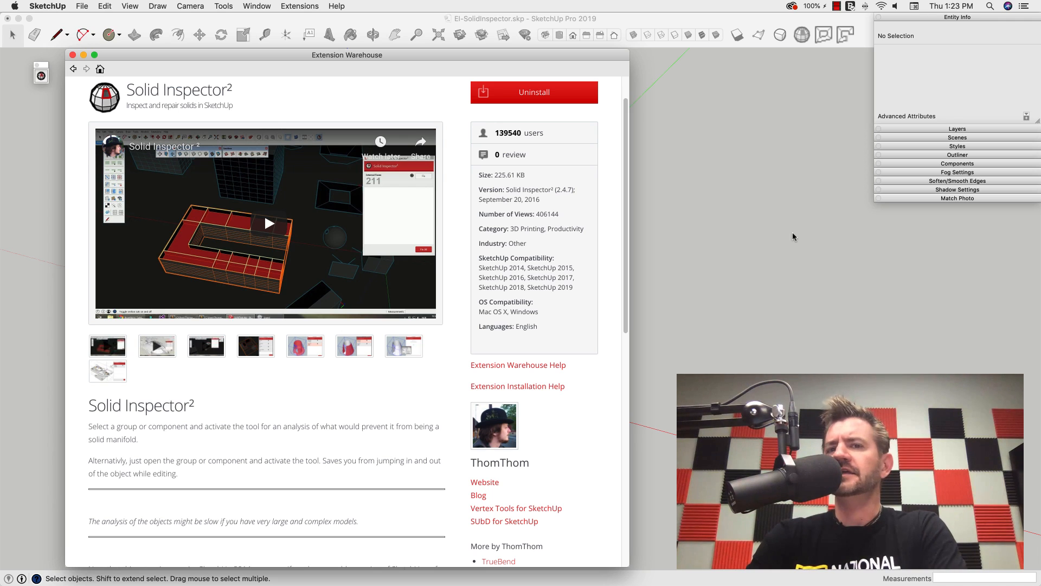
pyautogui.moveTo(792, 217)
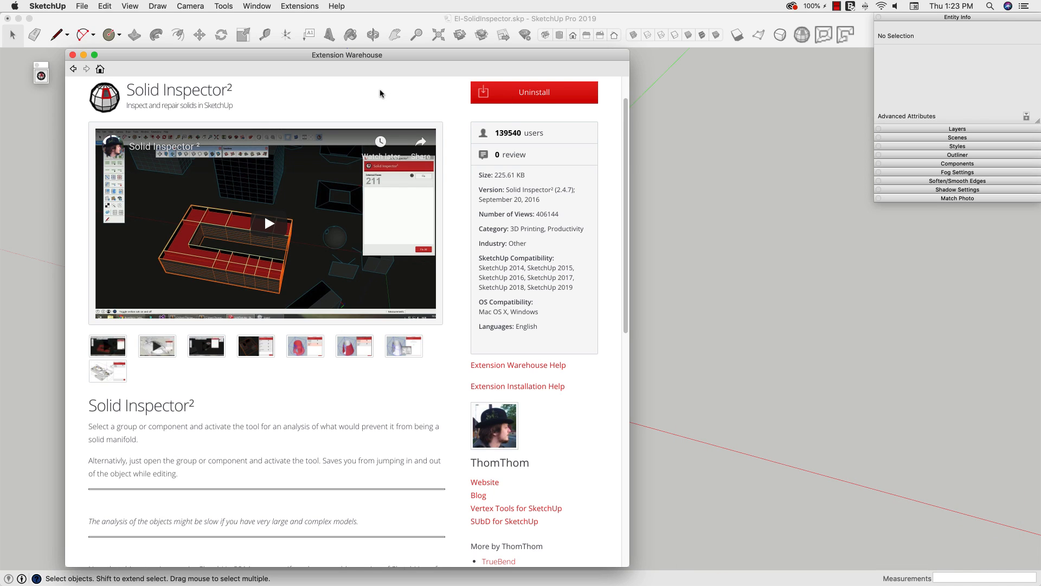
pyautogui.moveTo(443, 120)
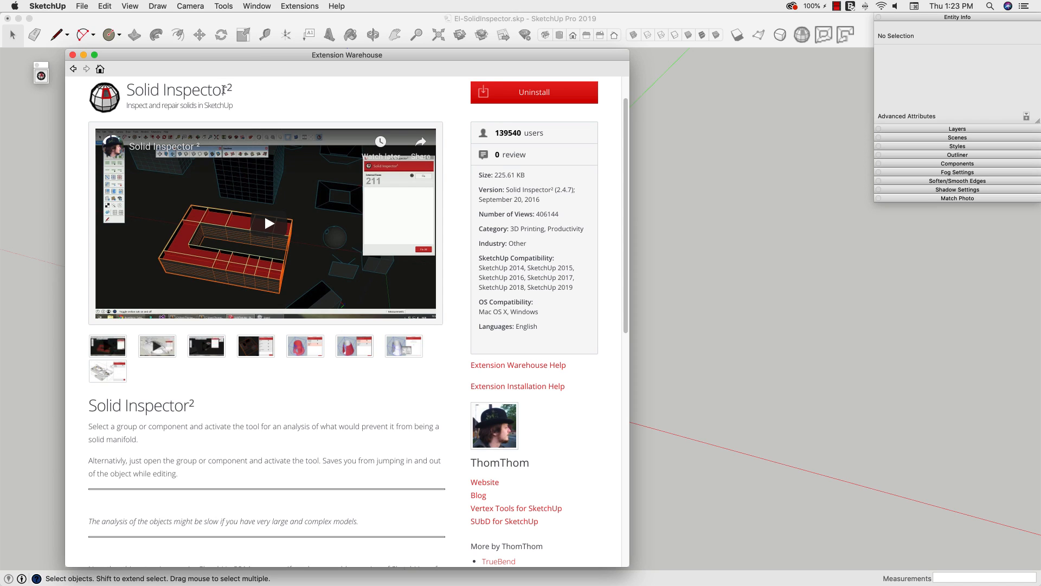
pyautogui.moveTo(239, 89)
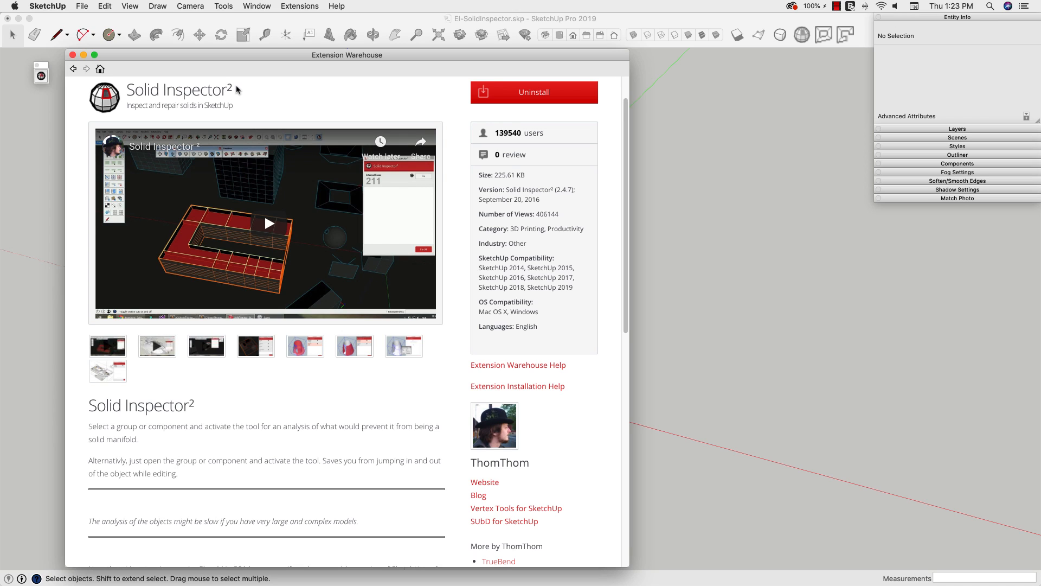
pyautogui.moveTo(195, 72)
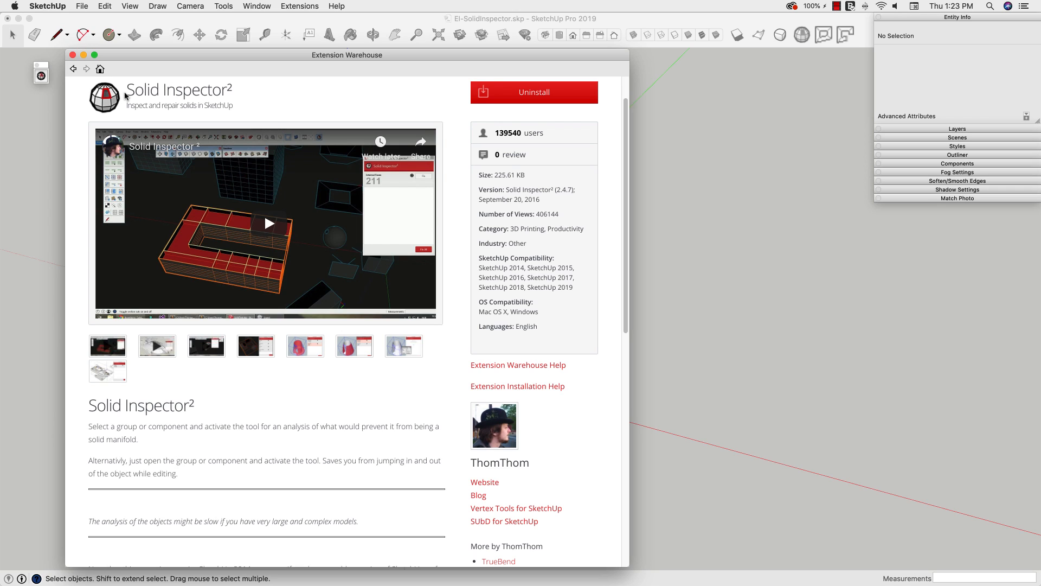
pyautogui.moveTo(236, 101)
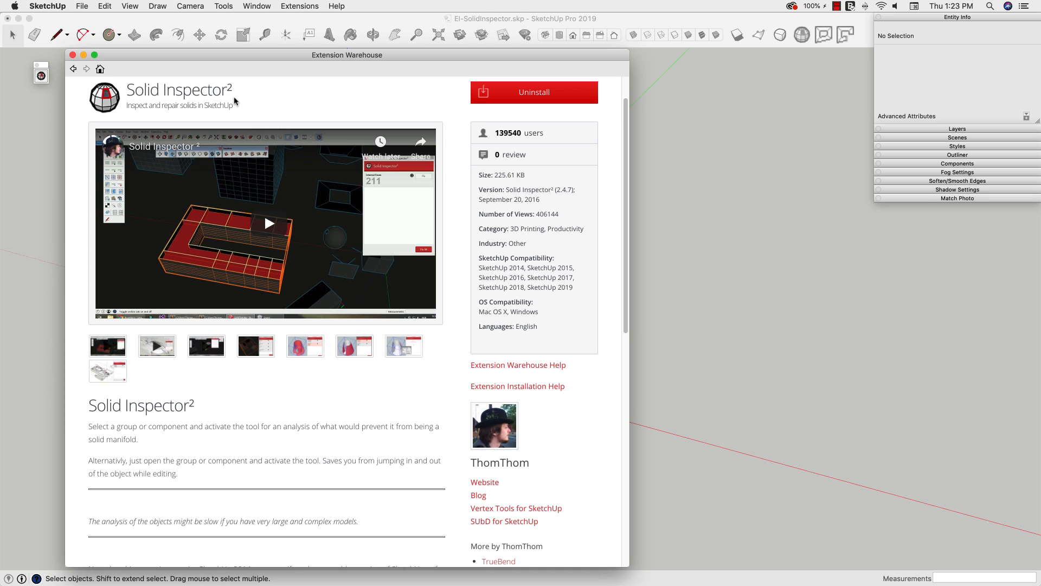
pyautogui.moveTo(124, 91)
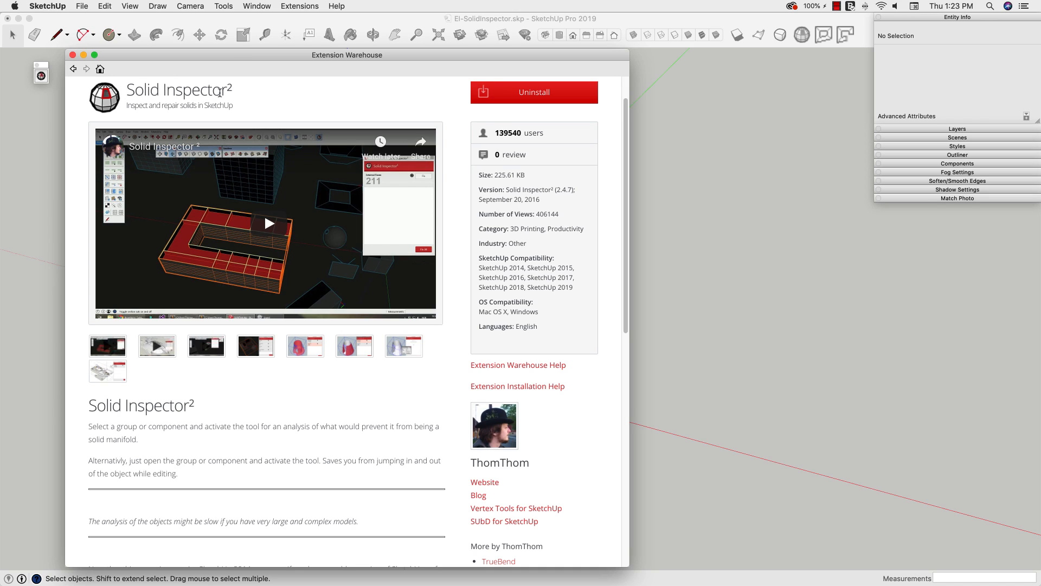
pyautogui.moveTo(245, 90)
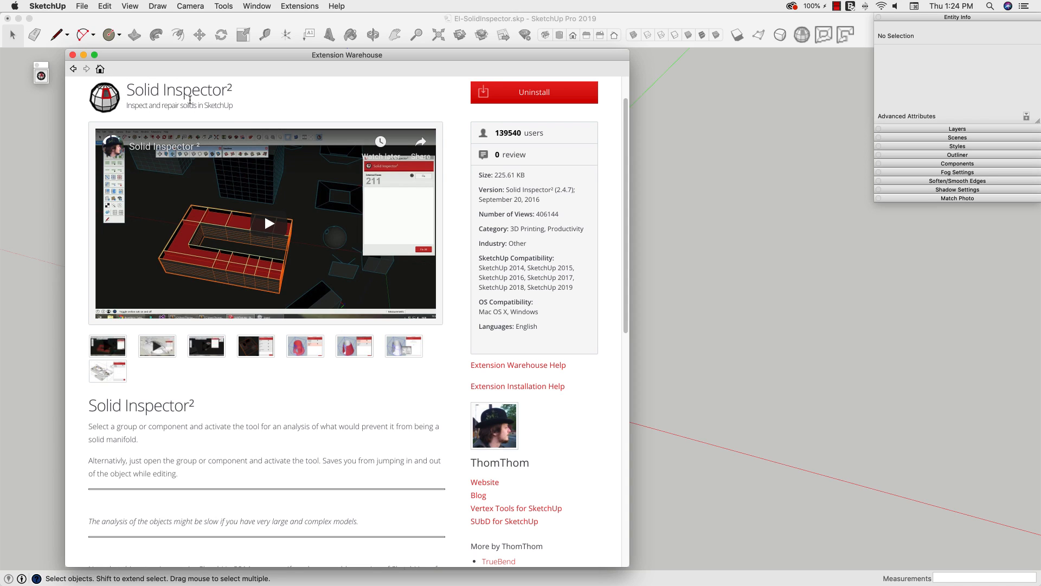
pyautogui.moveTo(256, 124)
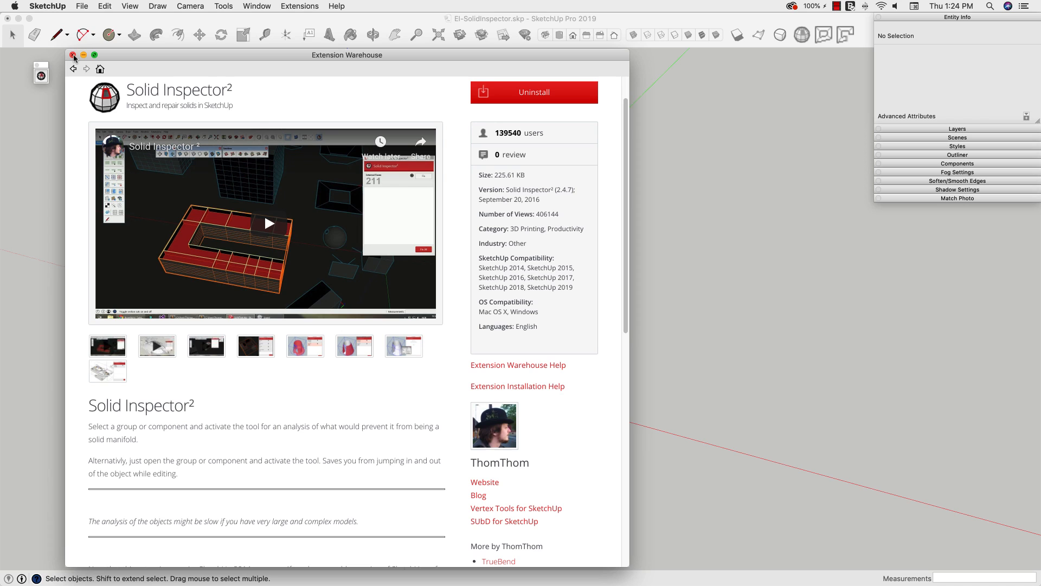
# Step: Close the Extension Warehouse page and launch Solid Inspector² from the Tools menu
pyautogui.click(71, 55)
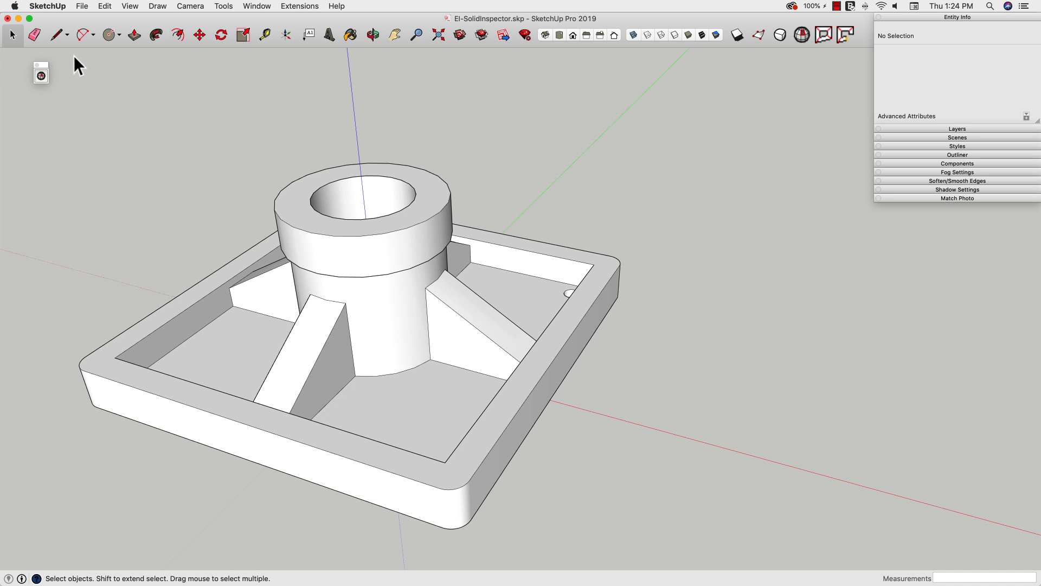
pyautogui.moveTo(82, 100)
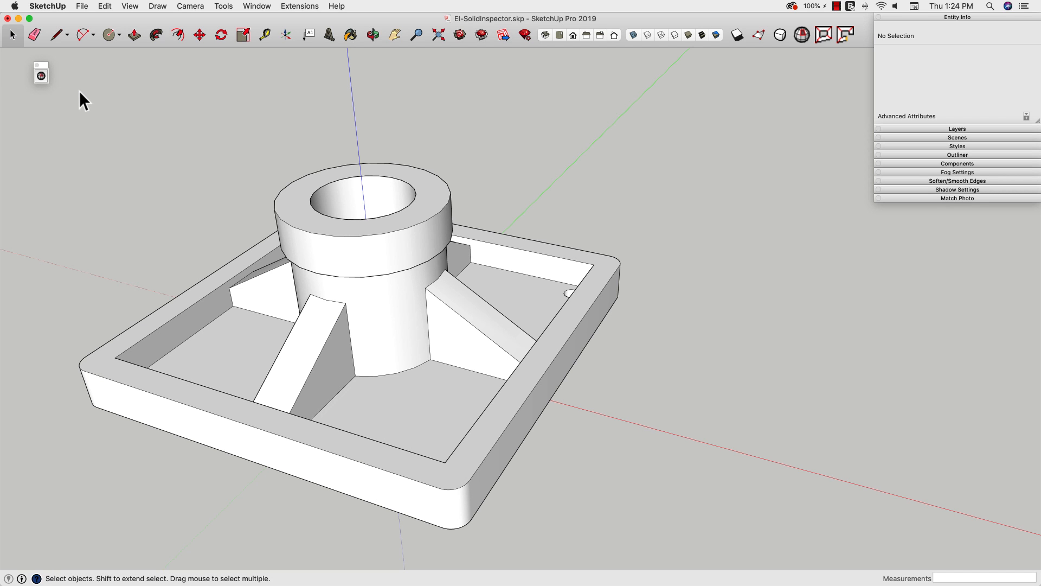
pyautogui.moveTo(39, 76)
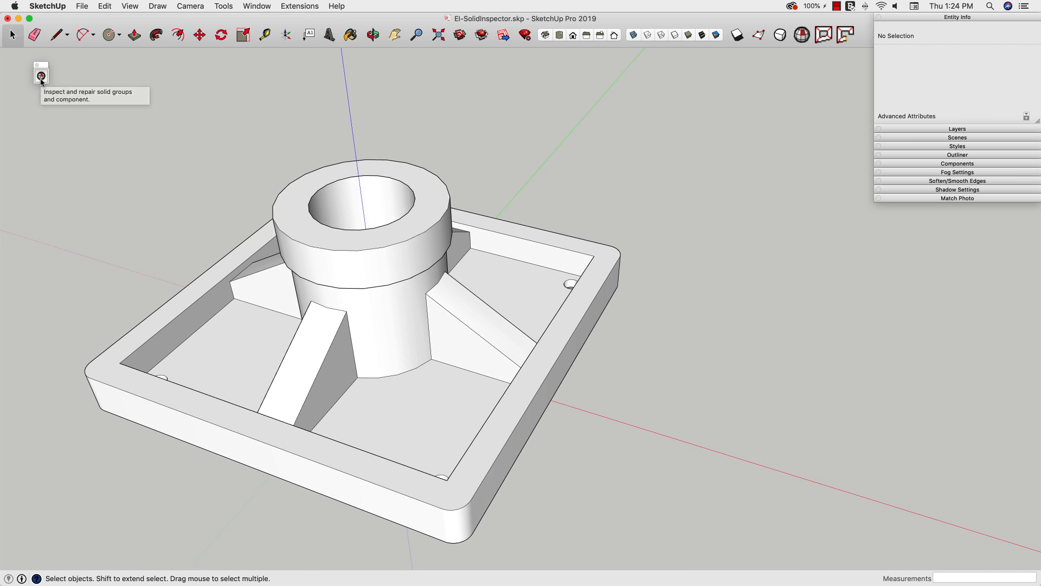
pyautogui.moveTo(223, 5)
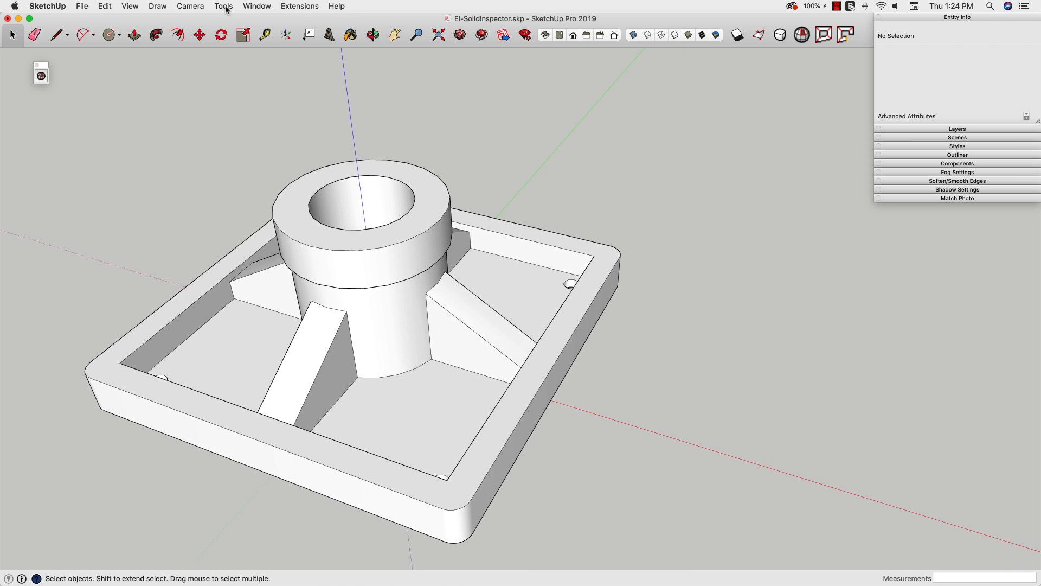
pyautogui.click(224, 6)
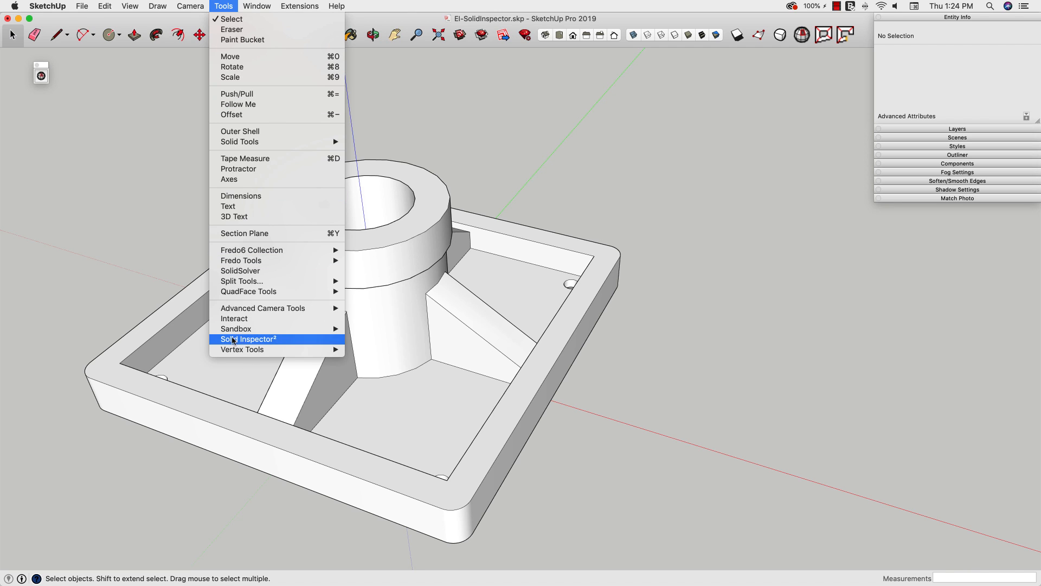
pyautogui.click(246, 339)
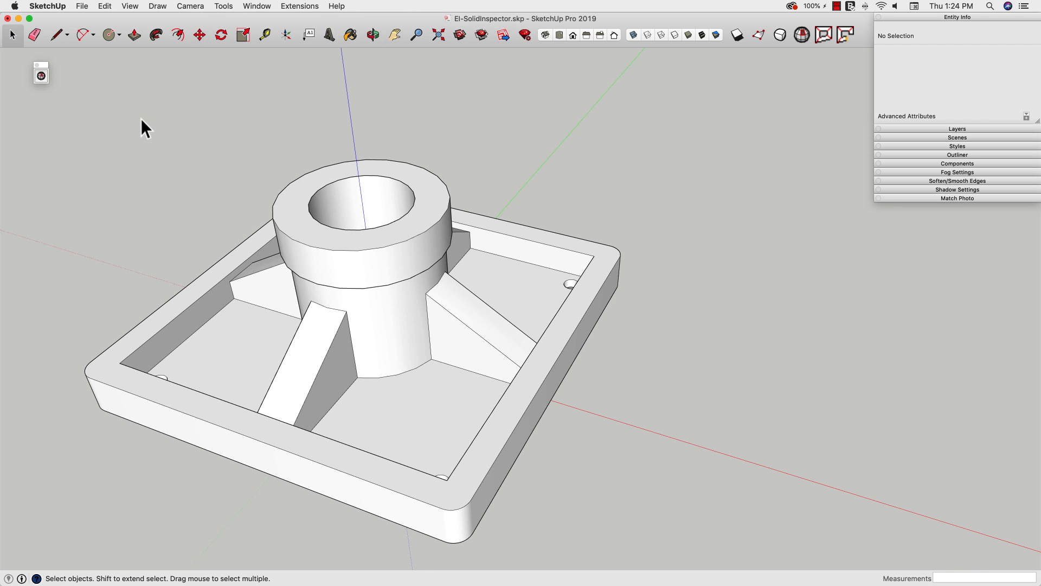
pyautogui.moveTo(140, 165)
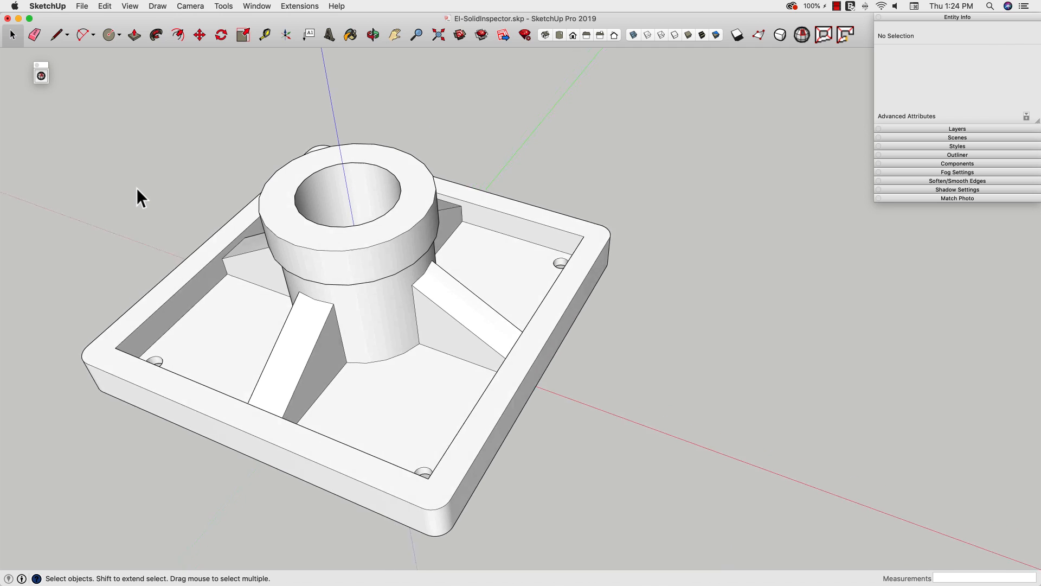
# Step: Select the part group so Entity Info reports a Group on Layer0, then view it from another angle
pyautogui.click(337, 193)
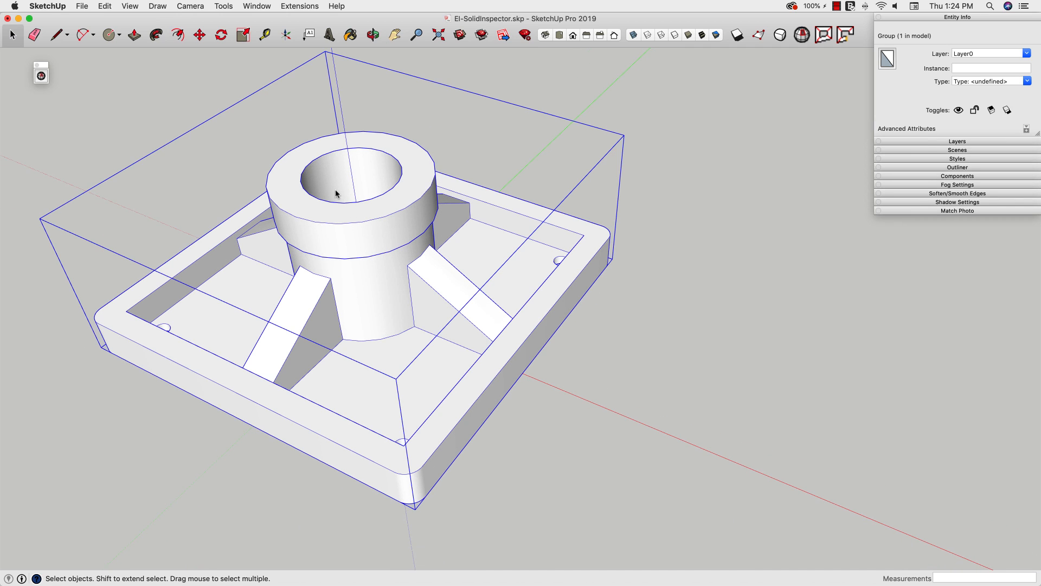
pyautogui.moveTo(955, 34)
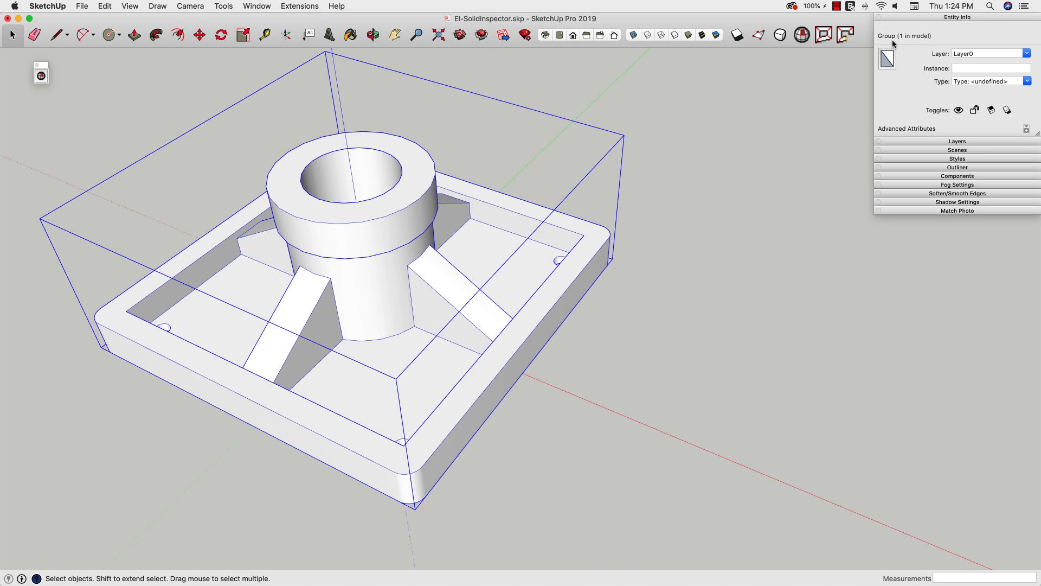
pyautogui.moveTo(905, 36)
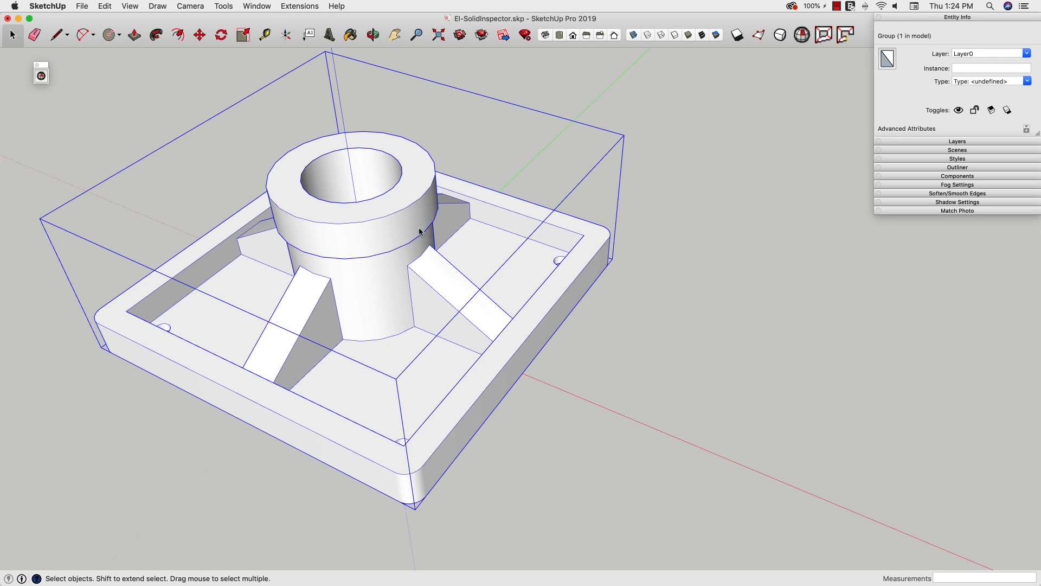
pyautogui.moveTo(474, 202)
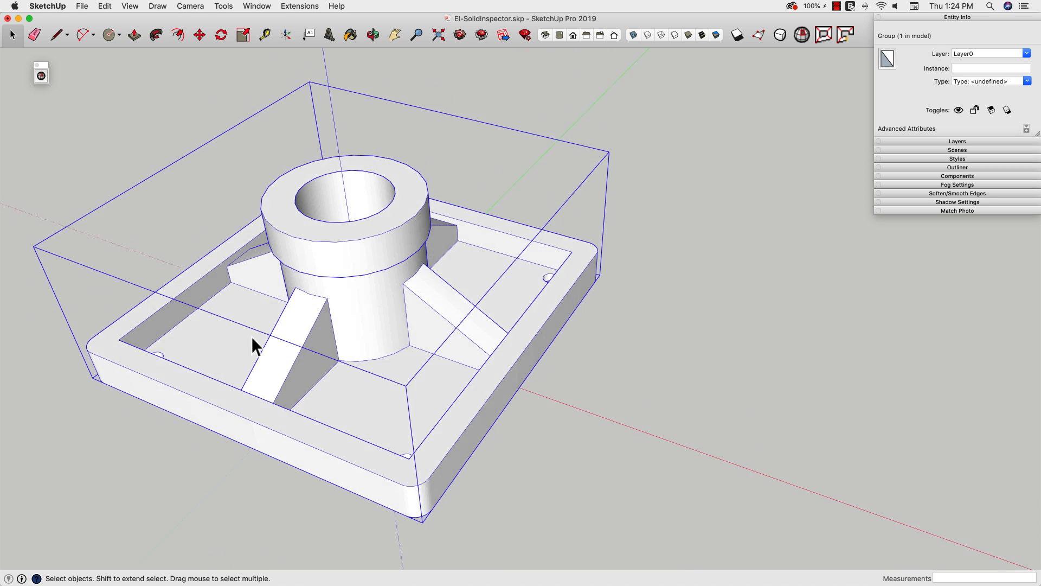
pyautogui.moveTo(256, 345); pyautogui.dragTo(329, 226)
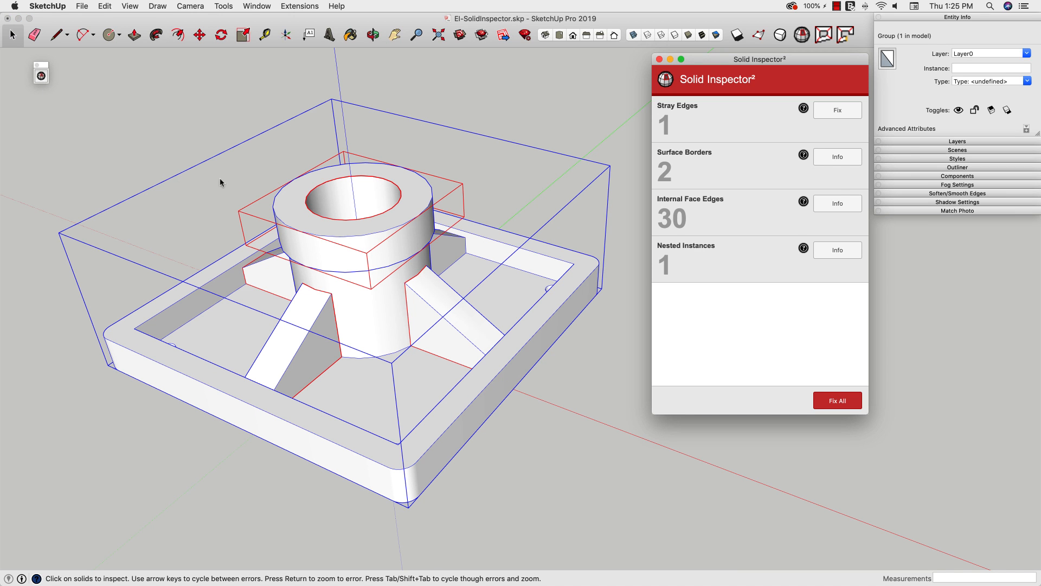
# Step: Orbit to look down into the part while reviewing the Solid Inspector² error counts
pyautogui.moveTo(219, 182); pyautogui.dragTo(340, 320)
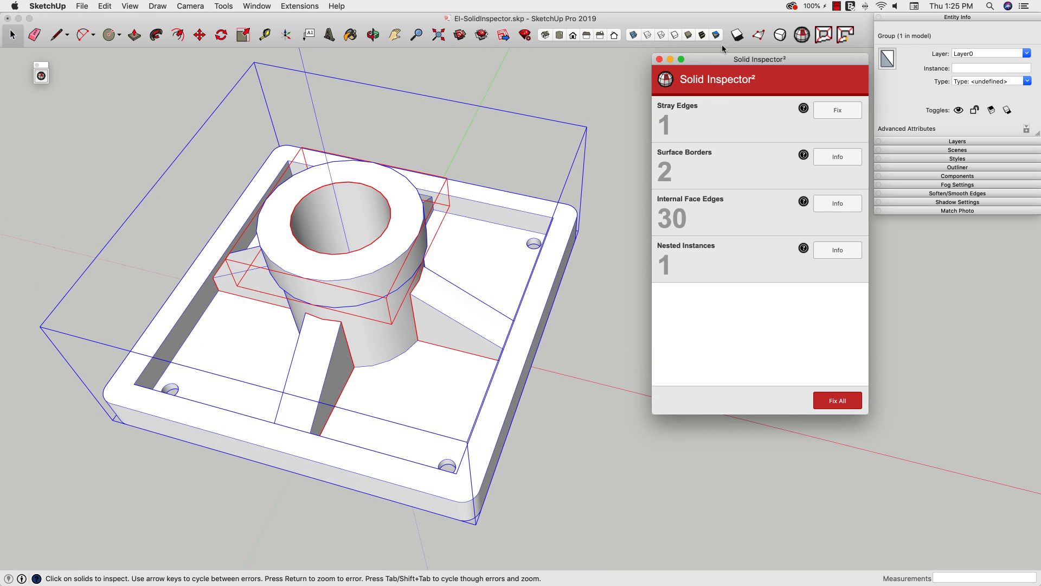
pyautogui.moveTo(716, 144)
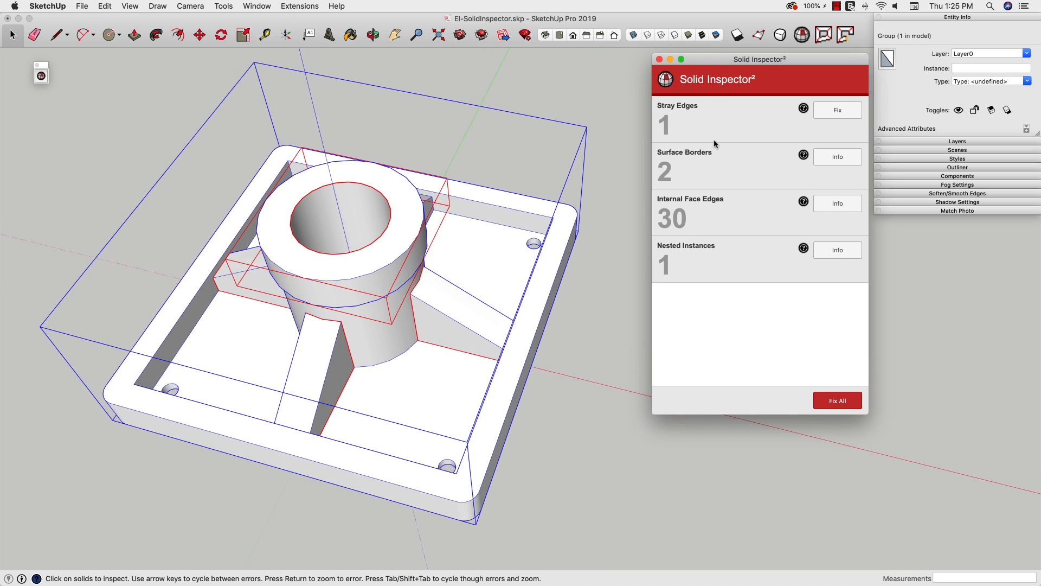
pyautogui.moveTo(711, 119)
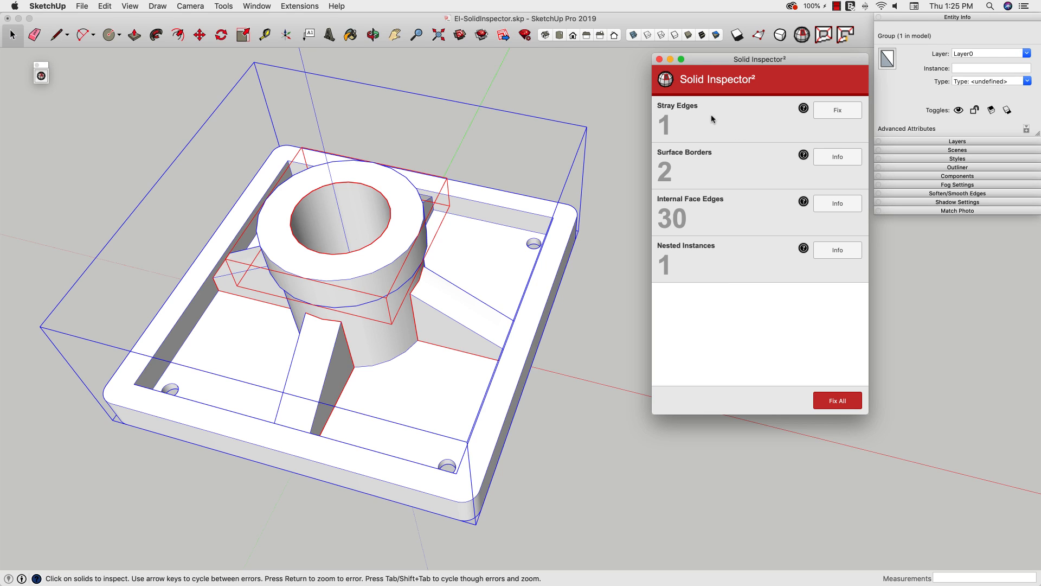
pyautogui.moveTo(684, 174)
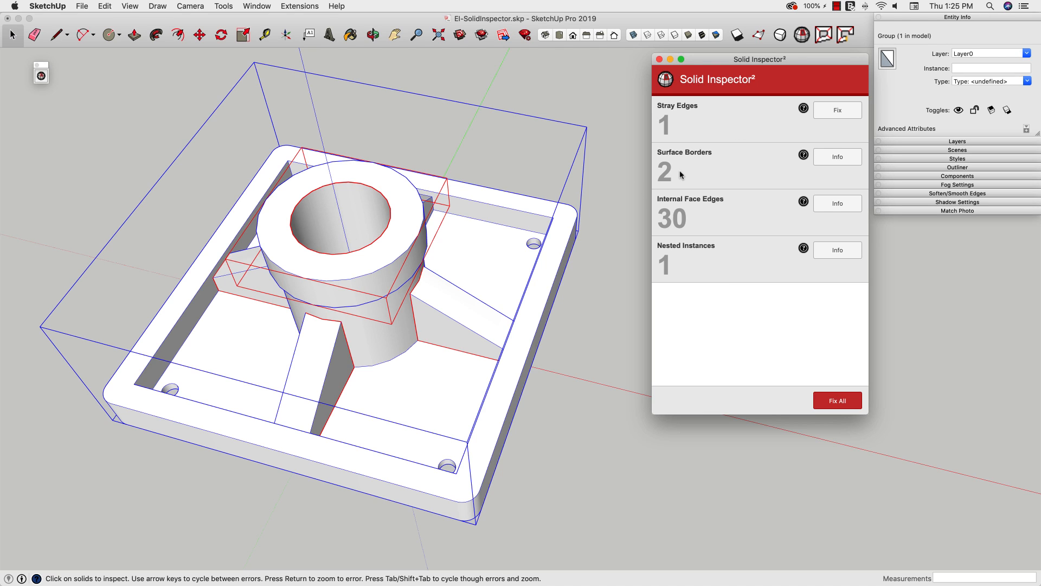
pyautogui.moveTo(665, 156)
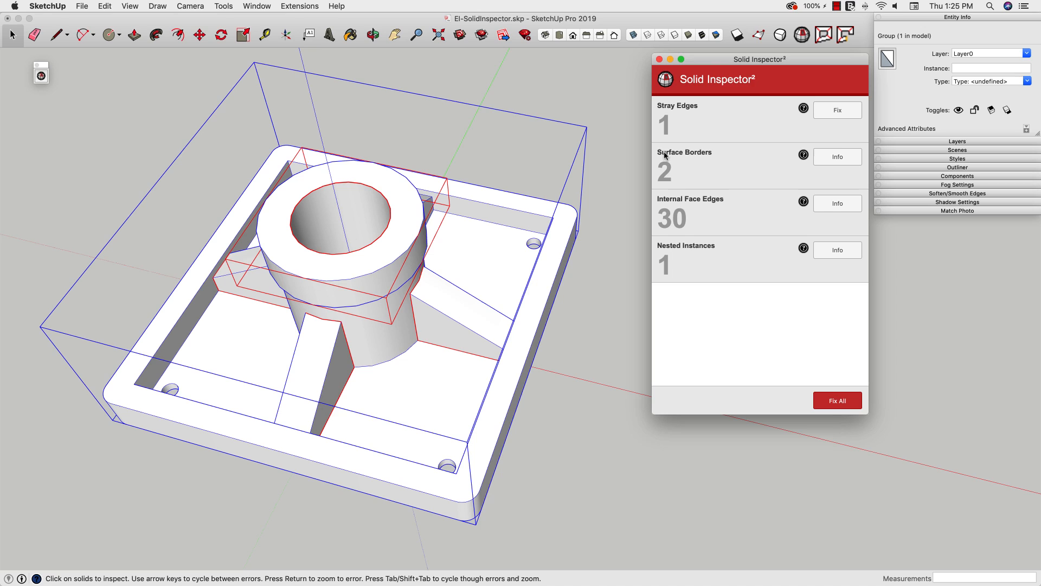
pyautogui.moveTo(635, 93)
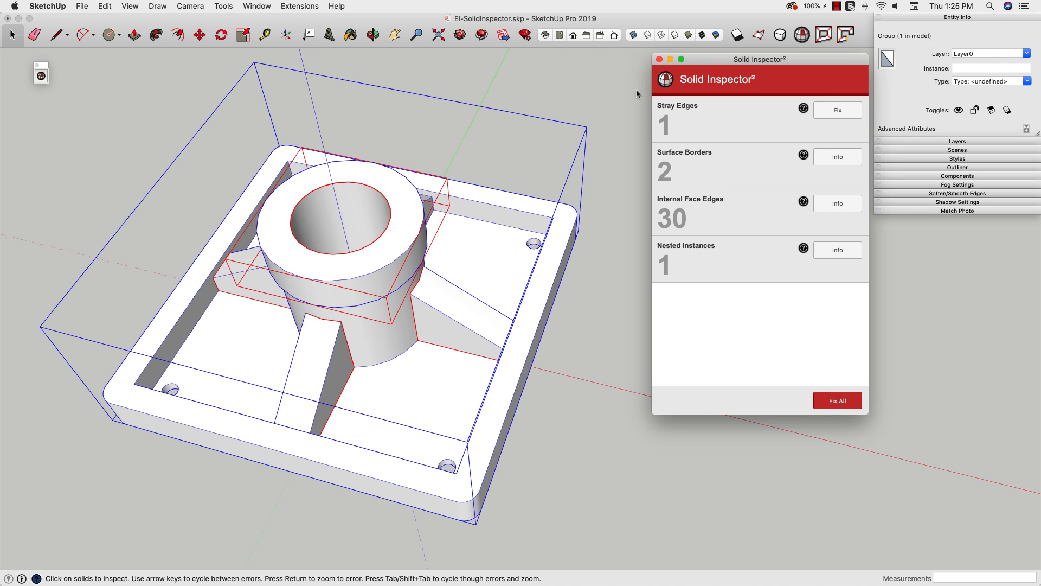
pyautogui.moveTo(776, 121)
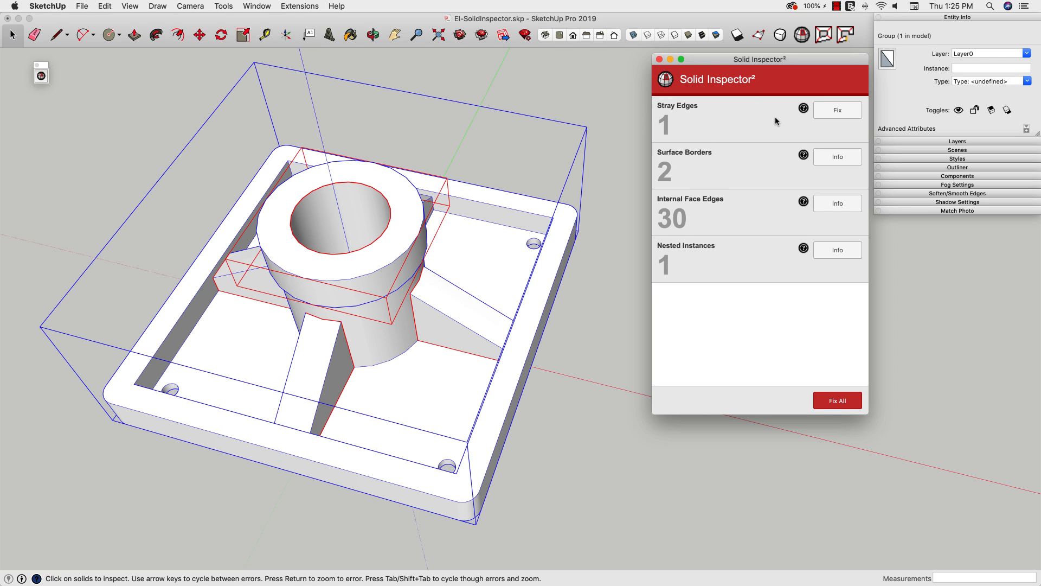
pyautogui.moveTo(802, 111)
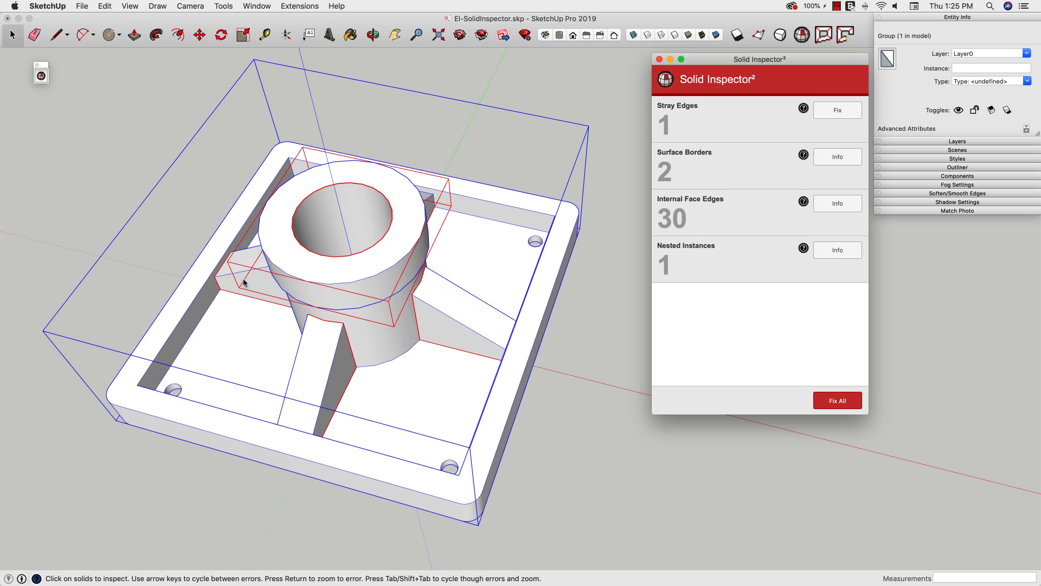
pyautogui.moveTo(700, 126)
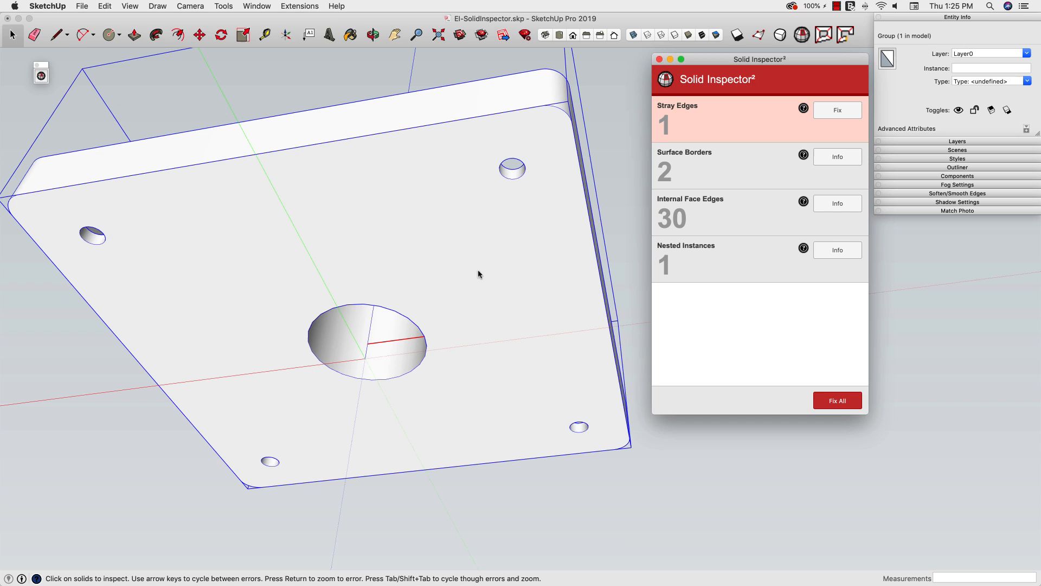
pyautogui.moveTo(337, 280)
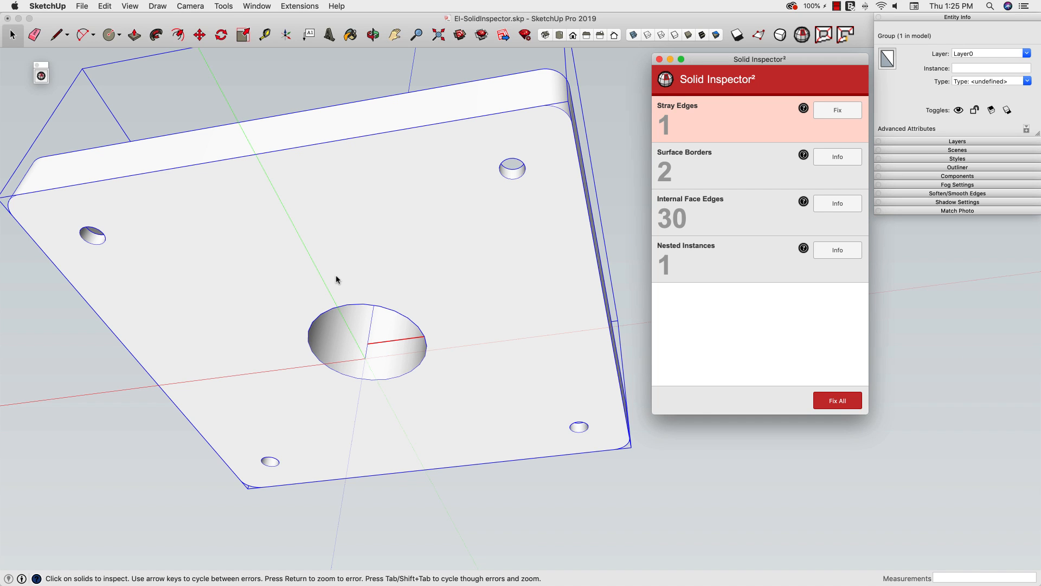
pyautogui.moveTo(358, 315)
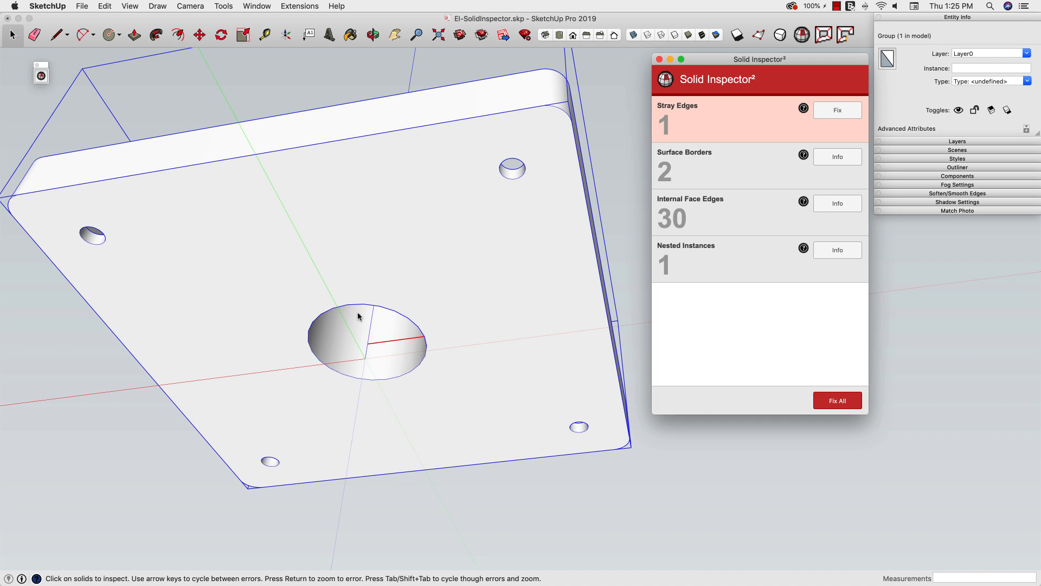
pyautogui.moveTo(373, 349)
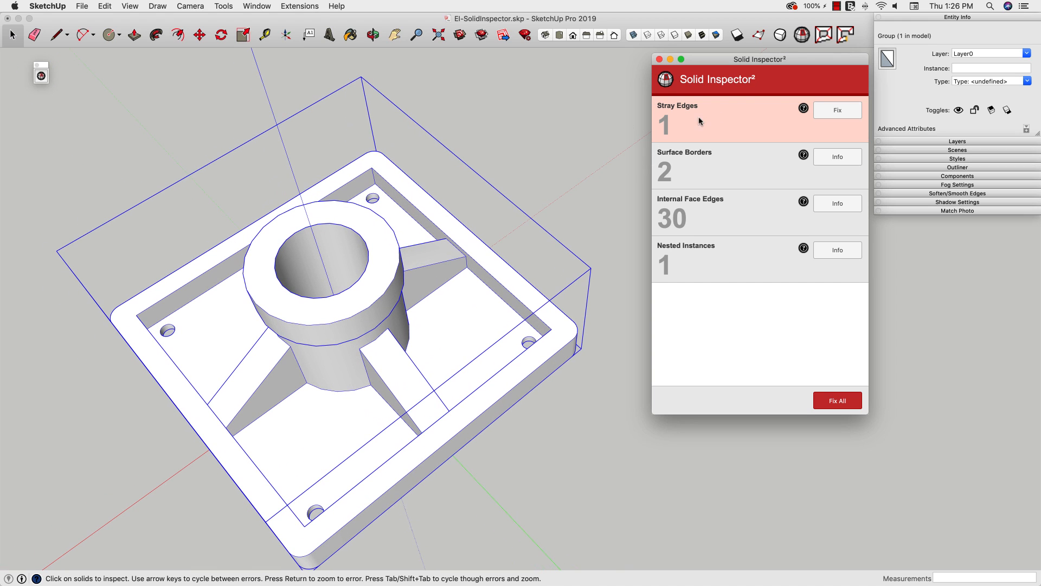
pyautogui.moveTo(680, 107)
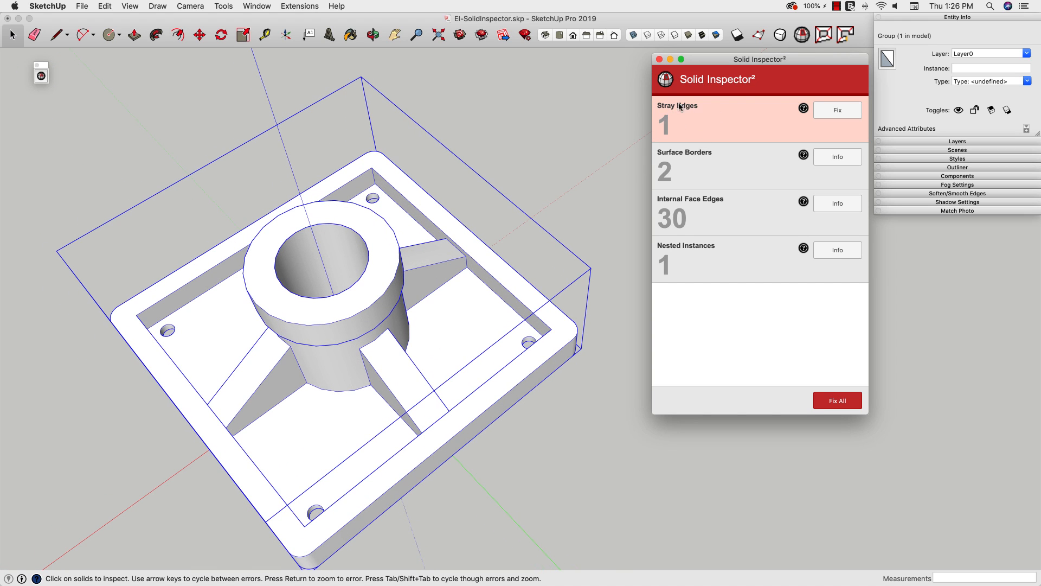
pyautogui.moveTo(661, 121)
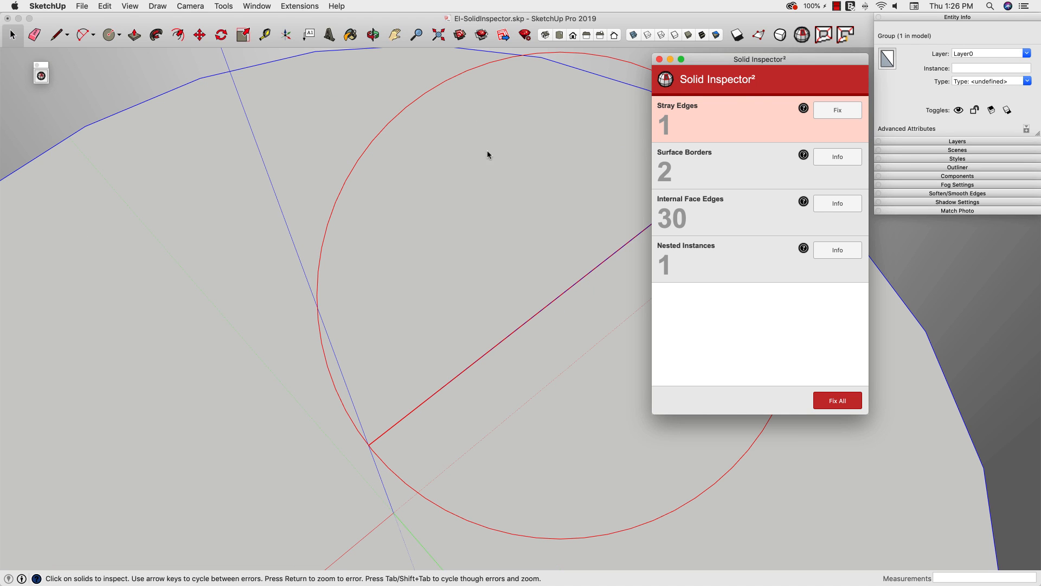
pyautogui.moveTo(558, 124)
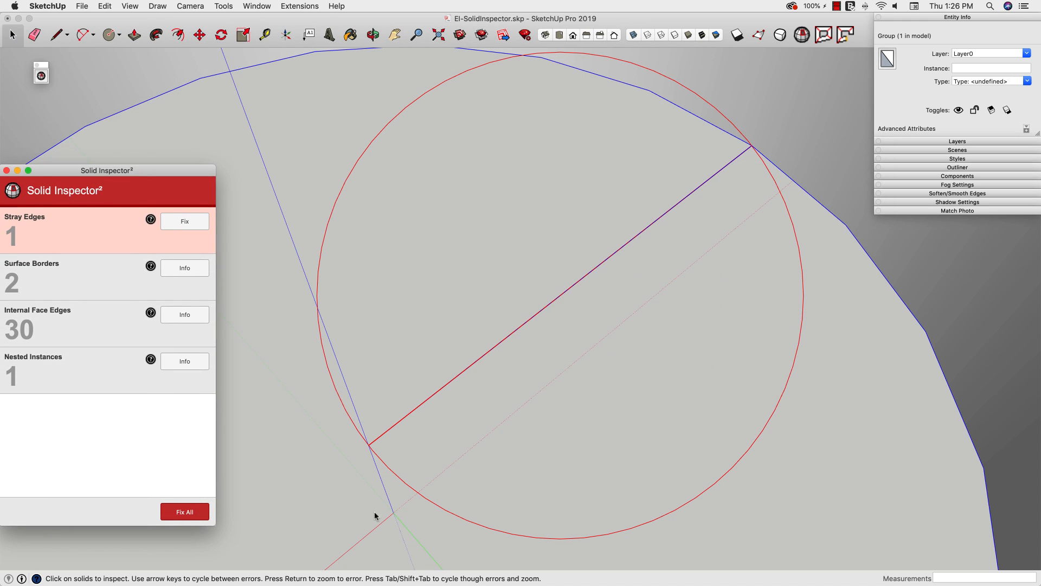
pyautogui.moveTo(553, 178)
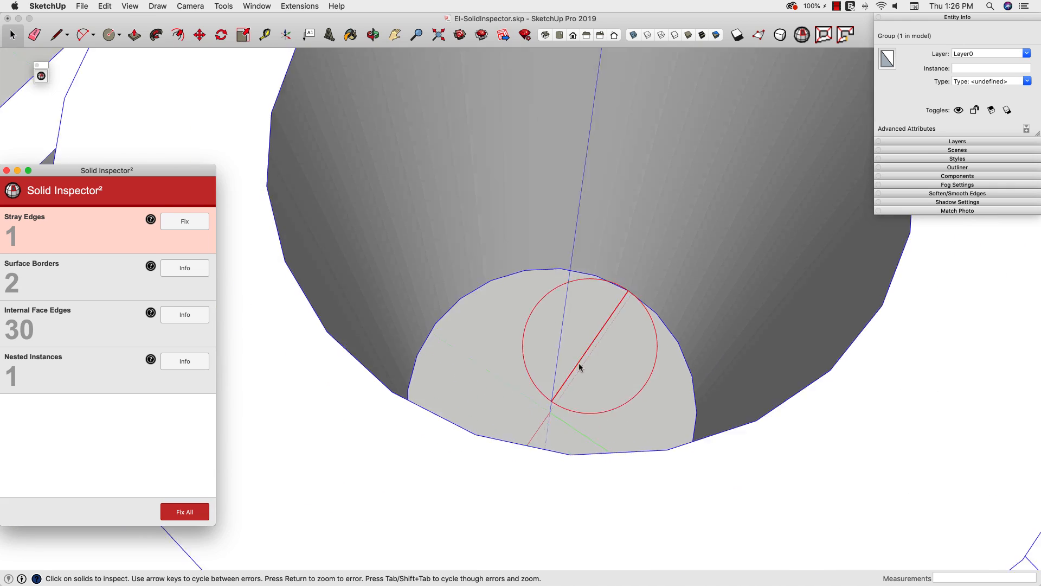
# Step: Move the inspector window aside and fix the stray edge at the bottom of the central hole
pyautogui.scroll(-3)
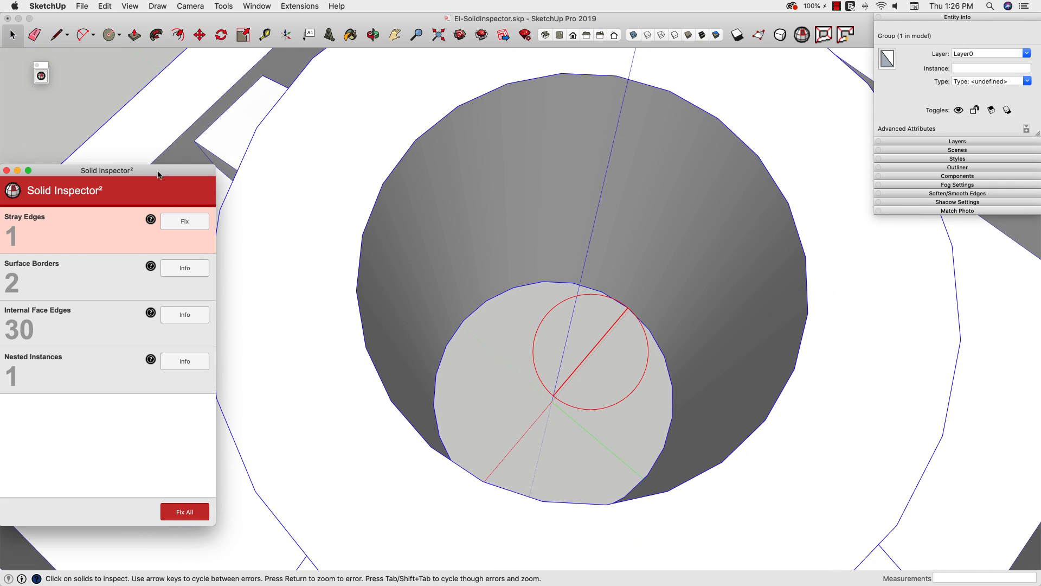
pyautogui.moveTo(106, 170); pyautogui.dragTo(754, 58)
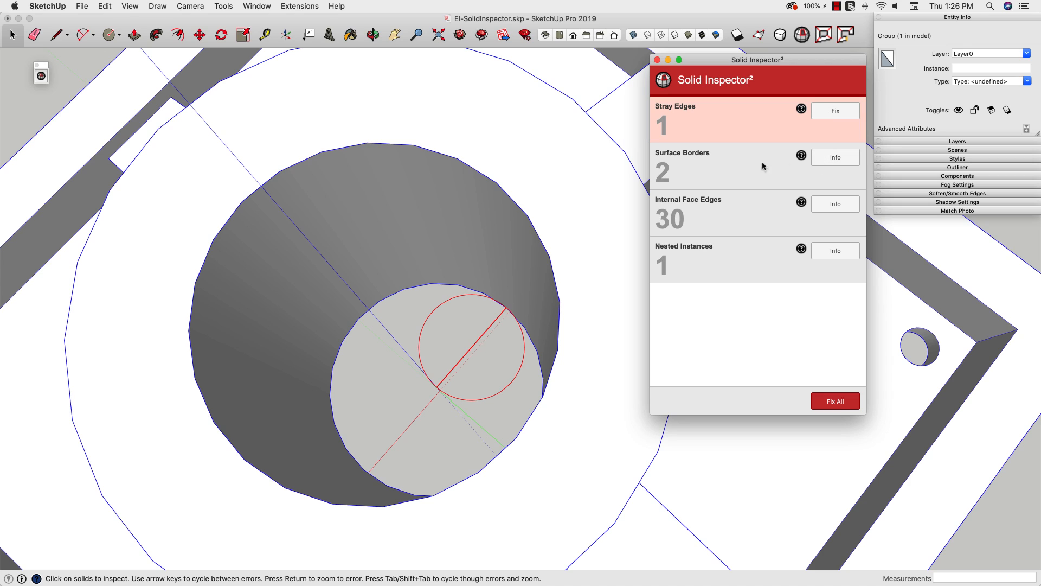
pyautogui.moveTo(754, 272)
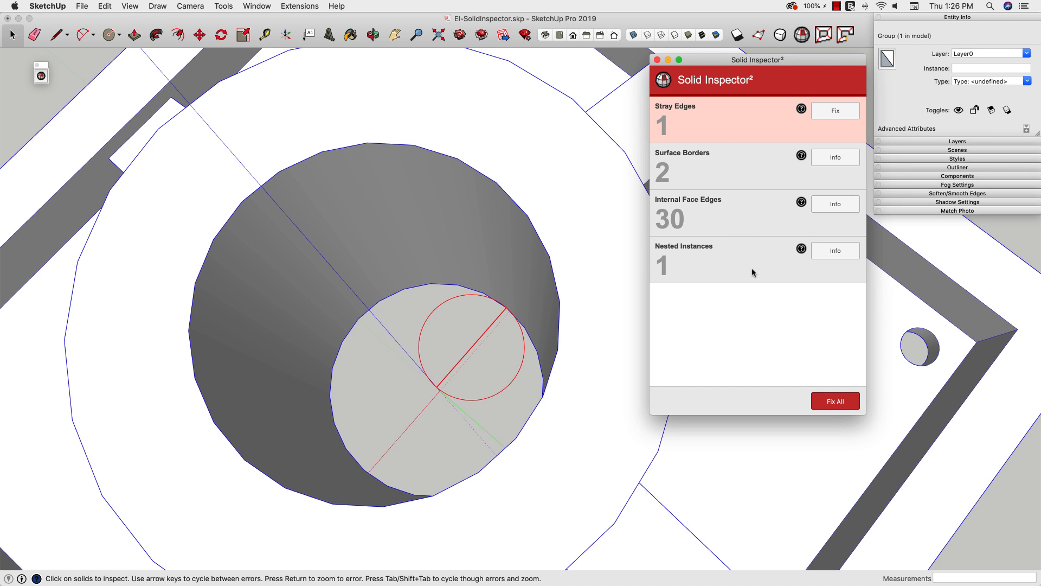
pyautogui.moveTo(753, 285)
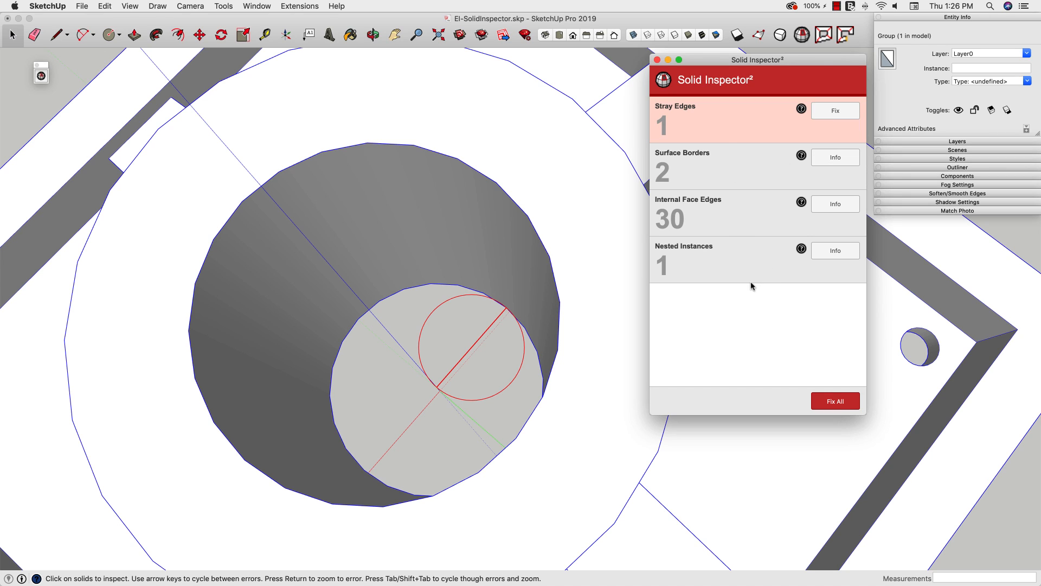
pyautogui.moveTo(807, 165)
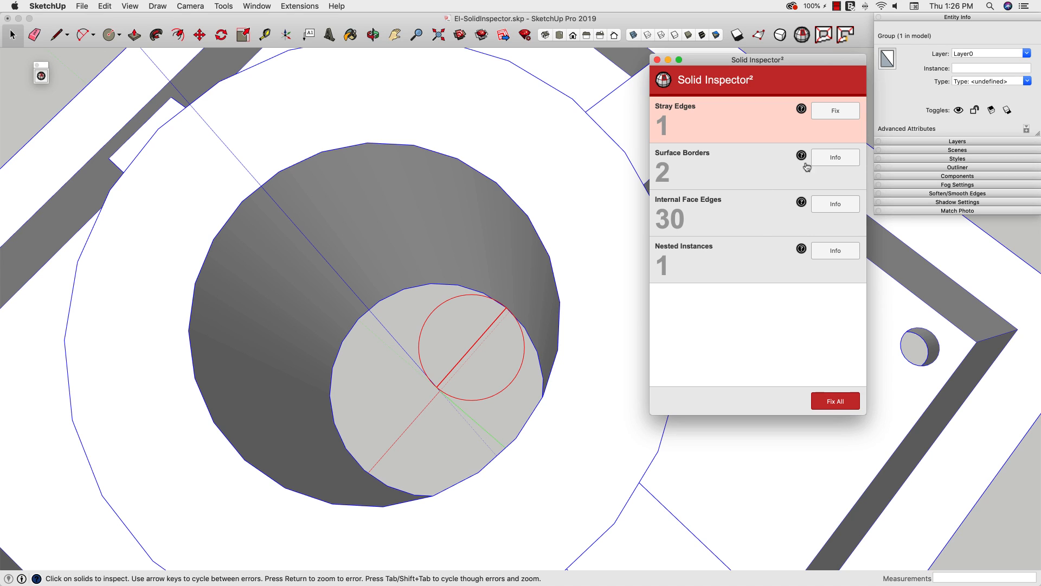
pyautogui.moveTo(705, 163)
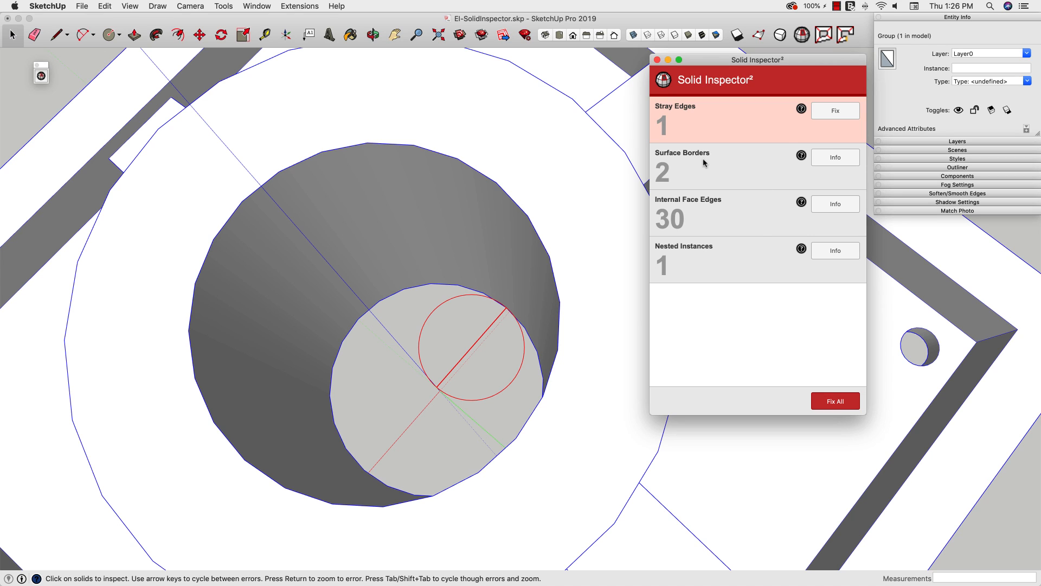
pyautogui.moveTo(702, 211)
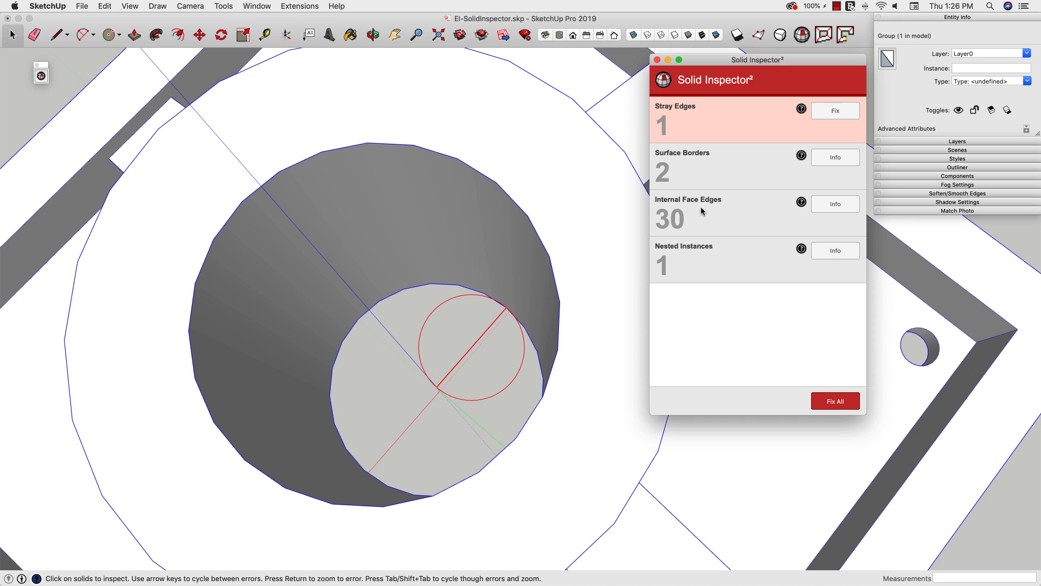
pyautogui.moveTo(841, 182)
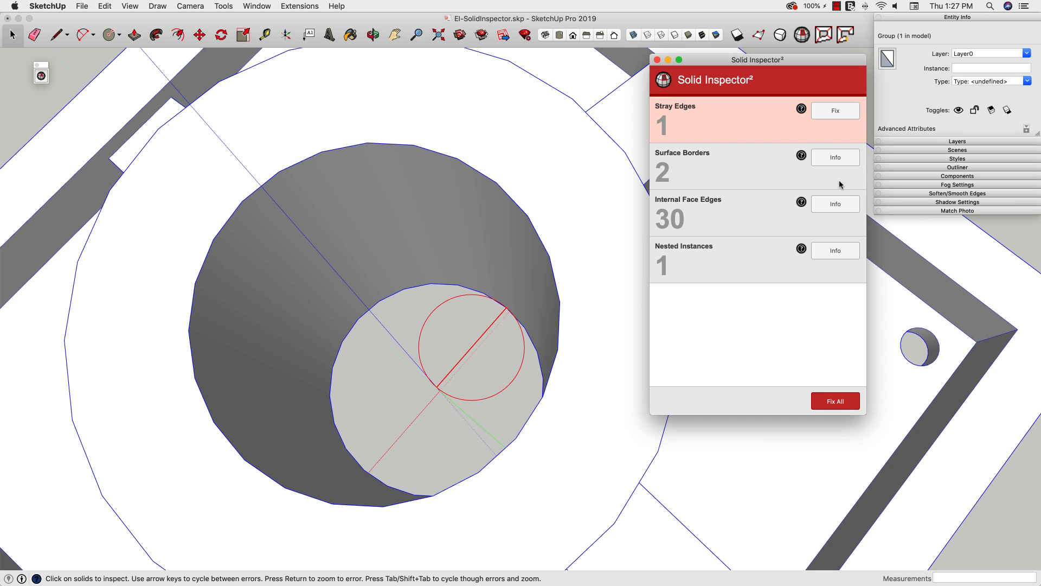
pyautogui.moveTo(720, 128)
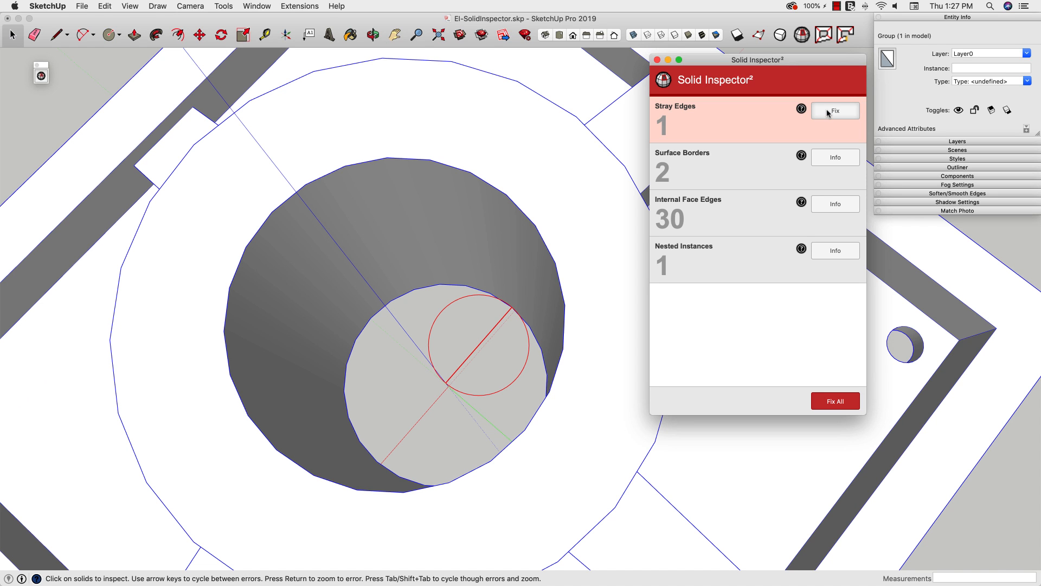
pyautogui.click(836, 110)
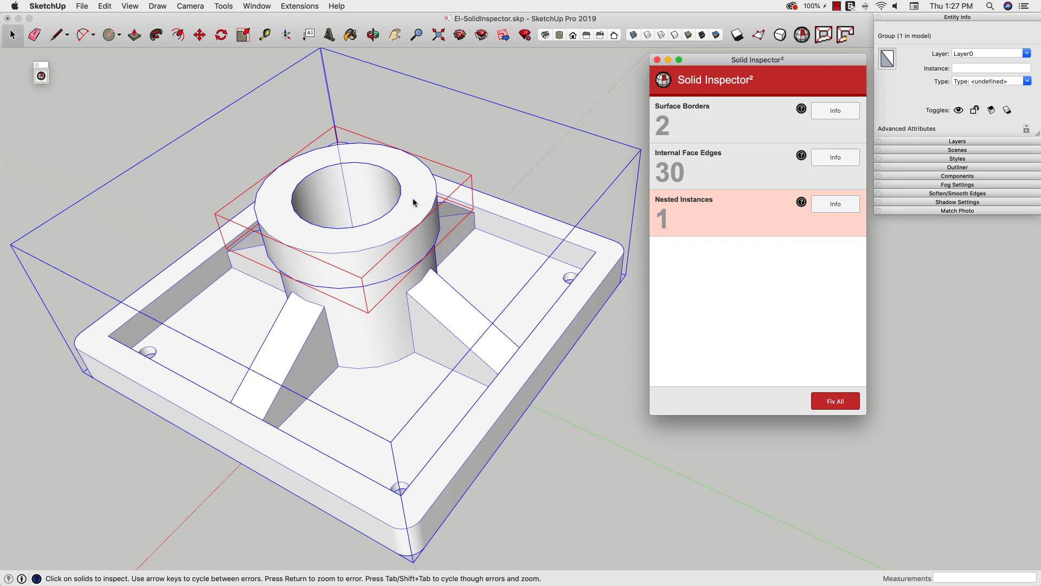
pyautogui.moveTo(407, 480)
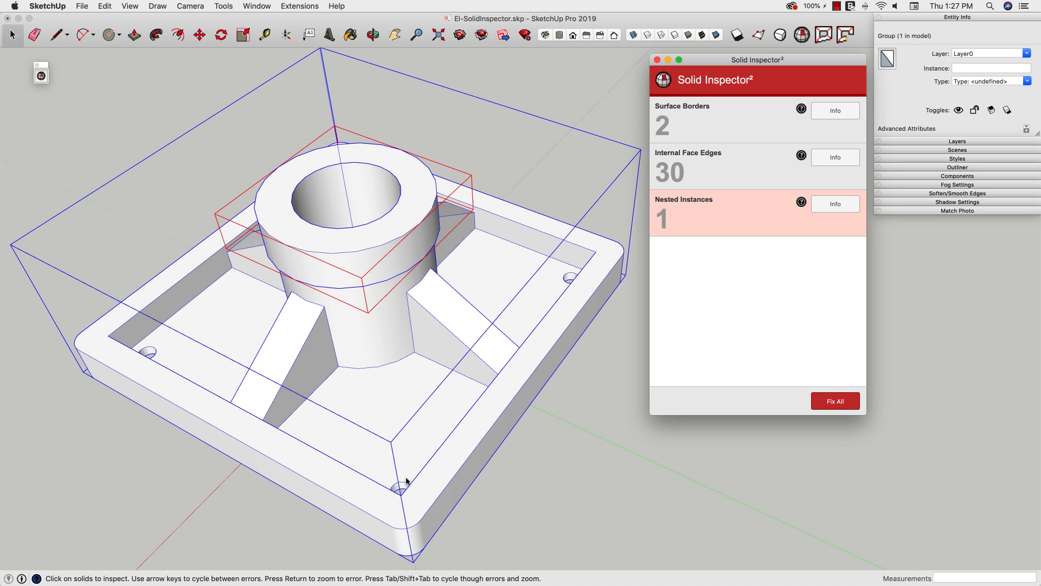
pyautogui.moveTo(323, 263)
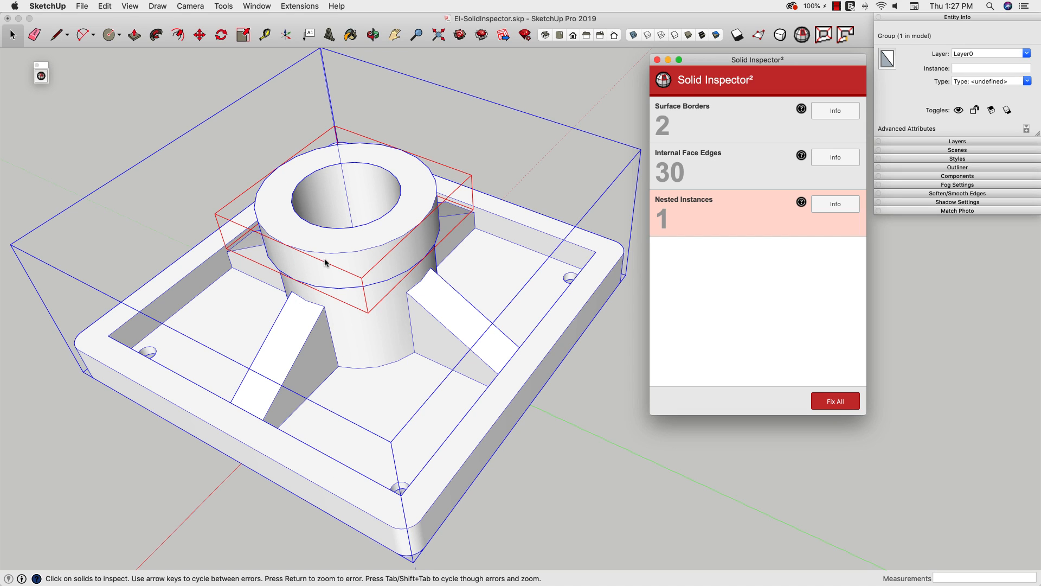
pyautogui.moveTo(340, 163)
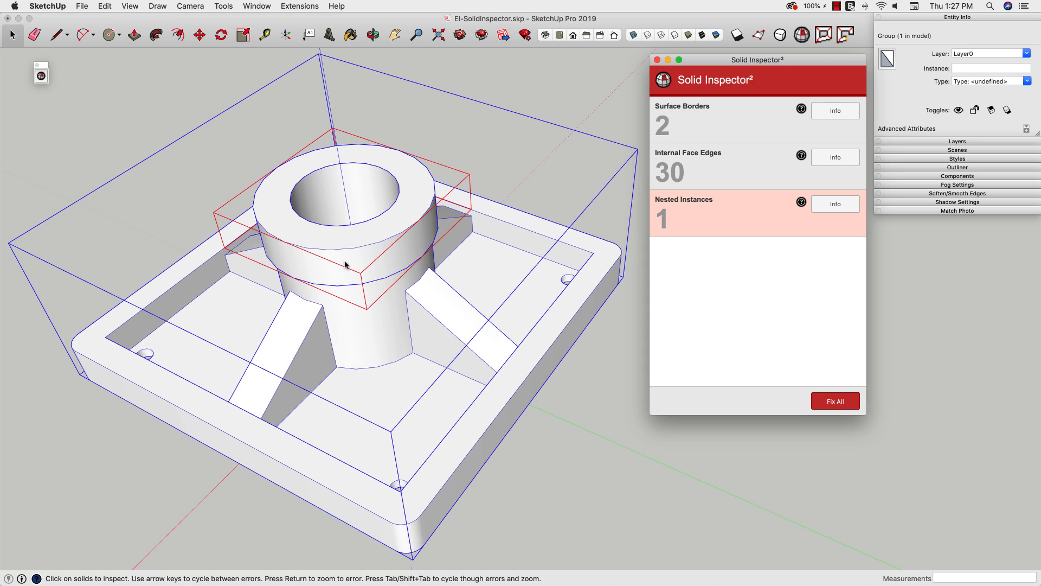
pyautogui.moveTo(266, 349)
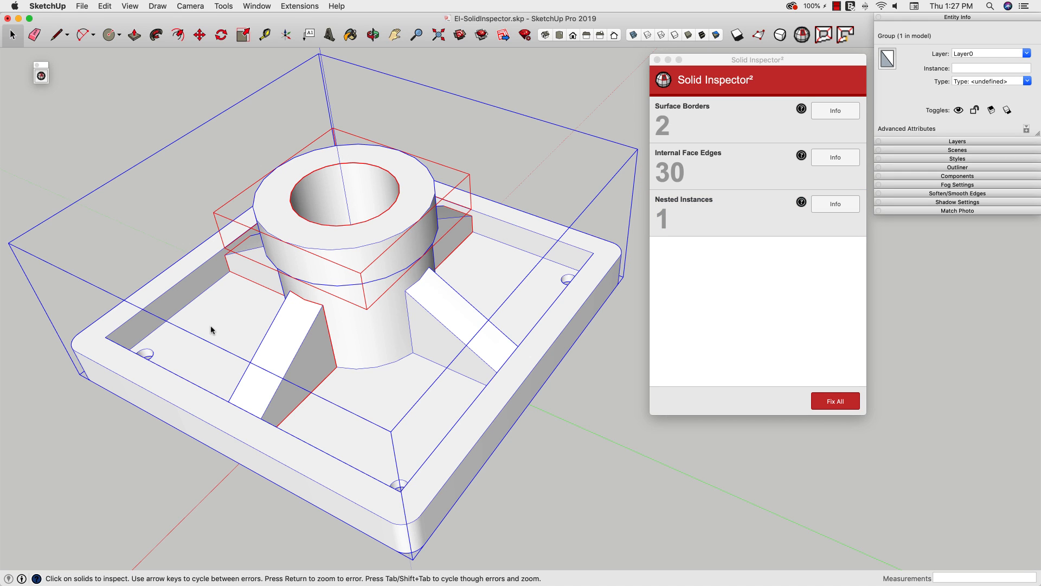
pyautogui.moveTo(688, 121)
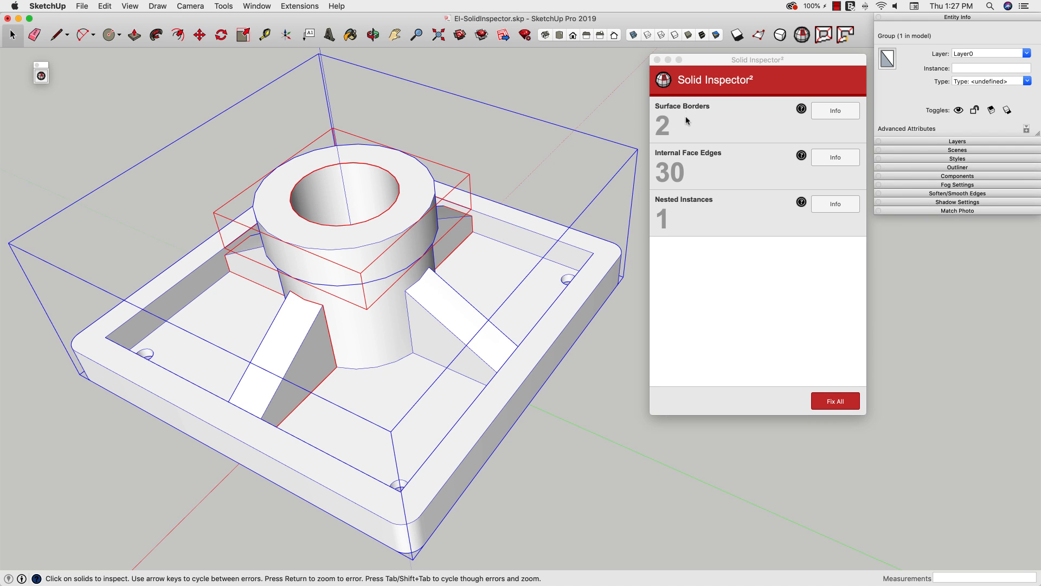
pyautogui.moveTo(705, 138)
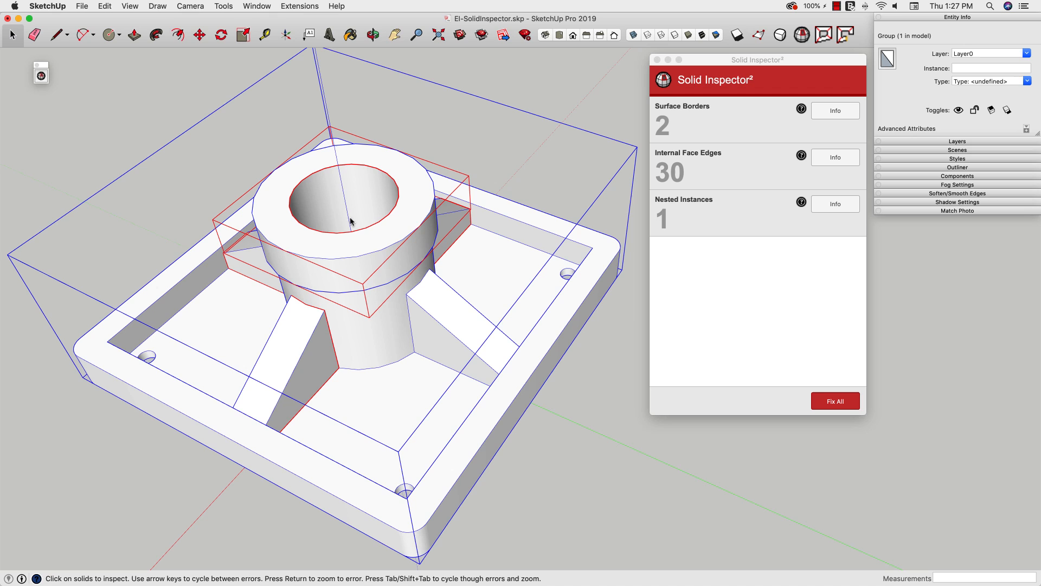
pyautogui.moveTo(685, 191)
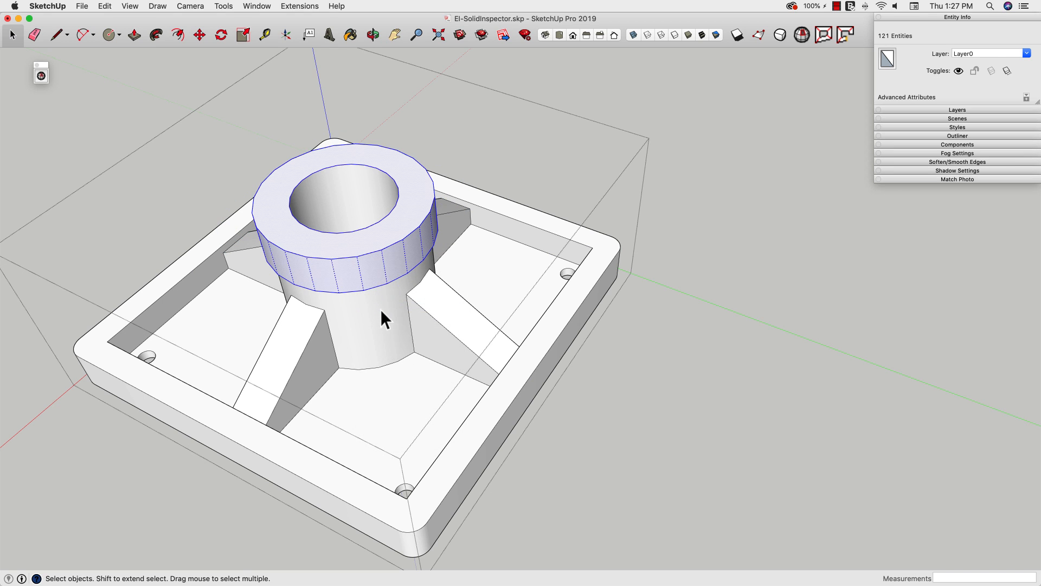
pyautogui.moveTo(776, 188)
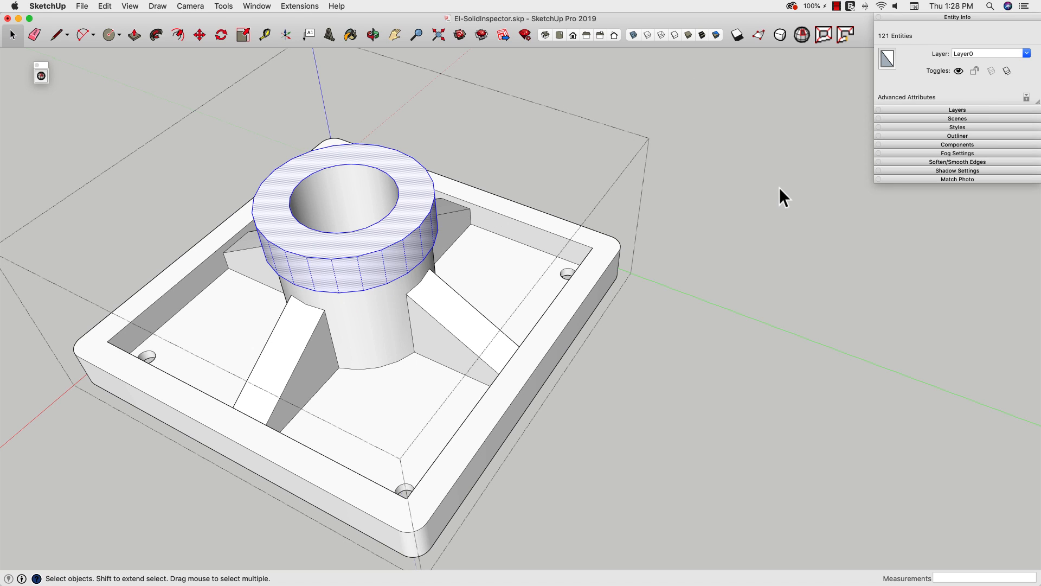
pyautogui.moveTo(97, 299)
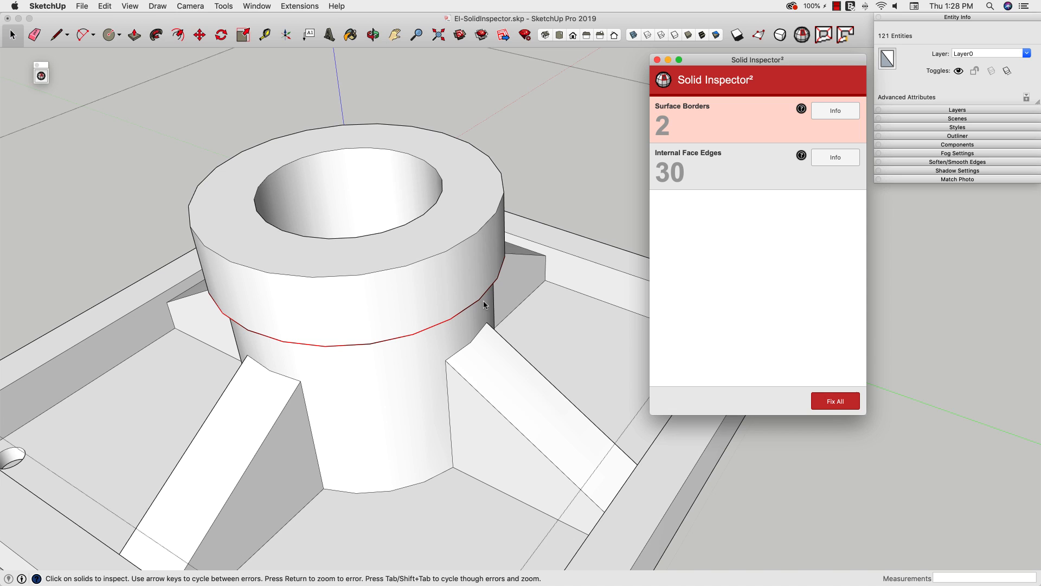
pyautogui.moveTo(449, 296)
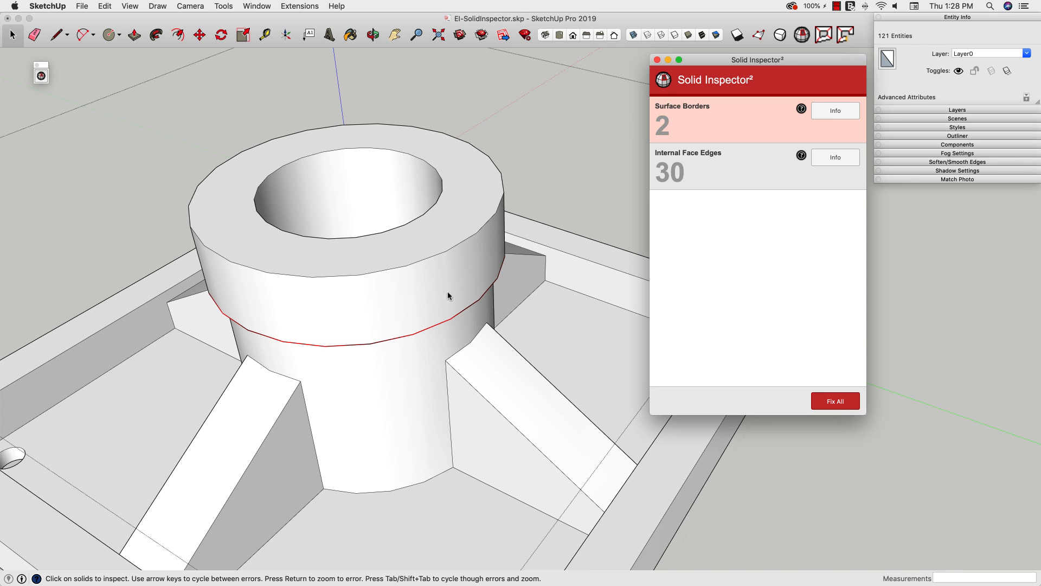
pyautogui.moveTo(451, 339)
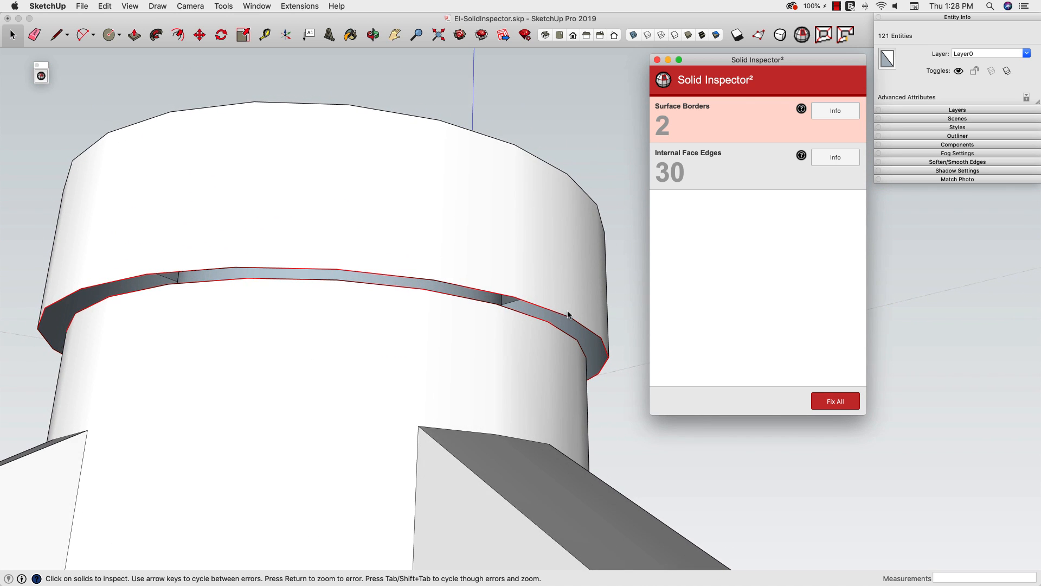
pyautogui.moveTo(707, 60)
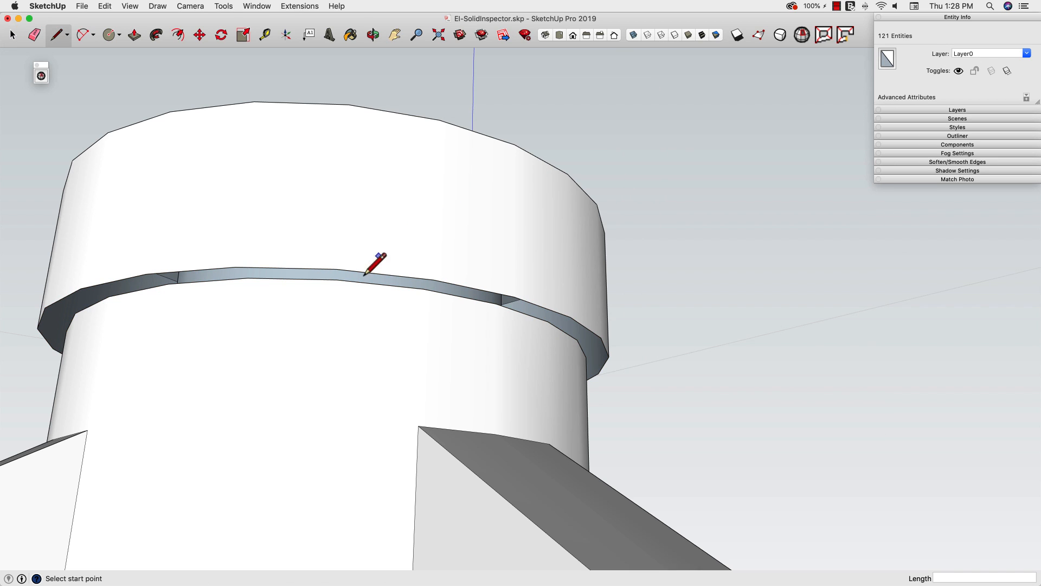
# Step: Draw a line across the band gap to close it with a face, erase the leftover edge, and rerun the solid check
pyautogui.click(424, 289)
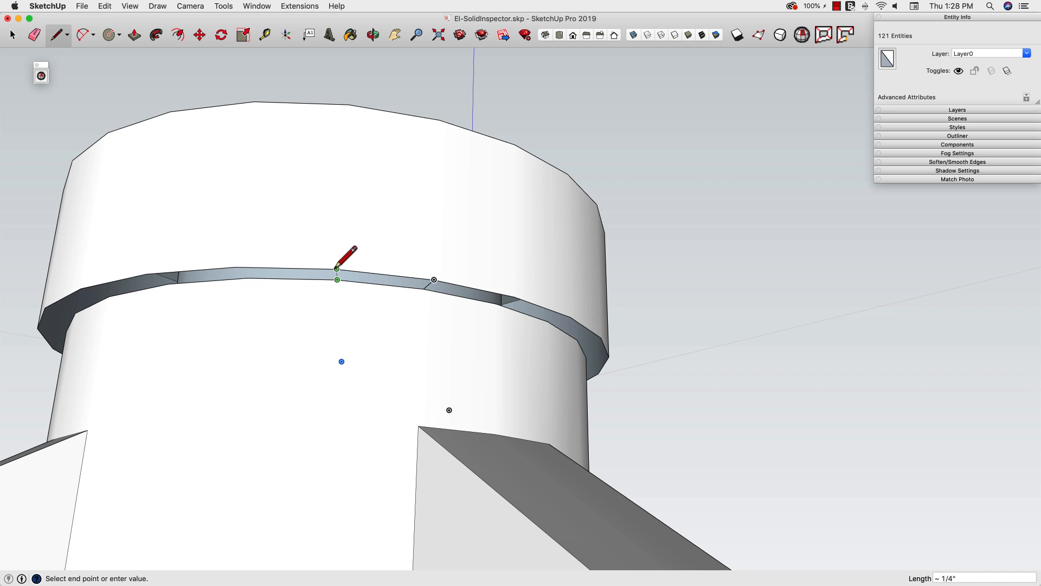
pyautogui.click(33, 34)
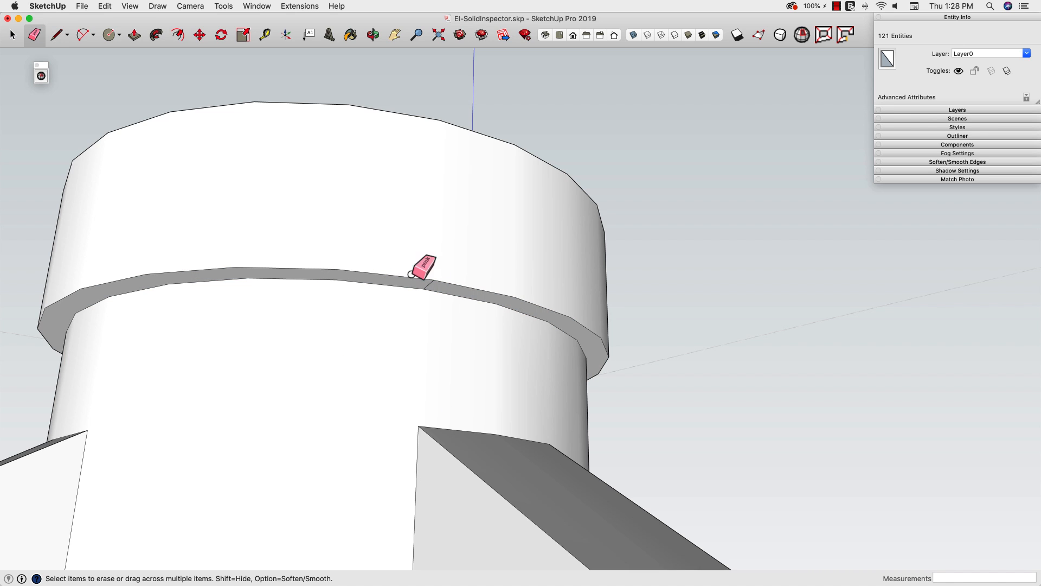
pyautogui.click(407, 282)
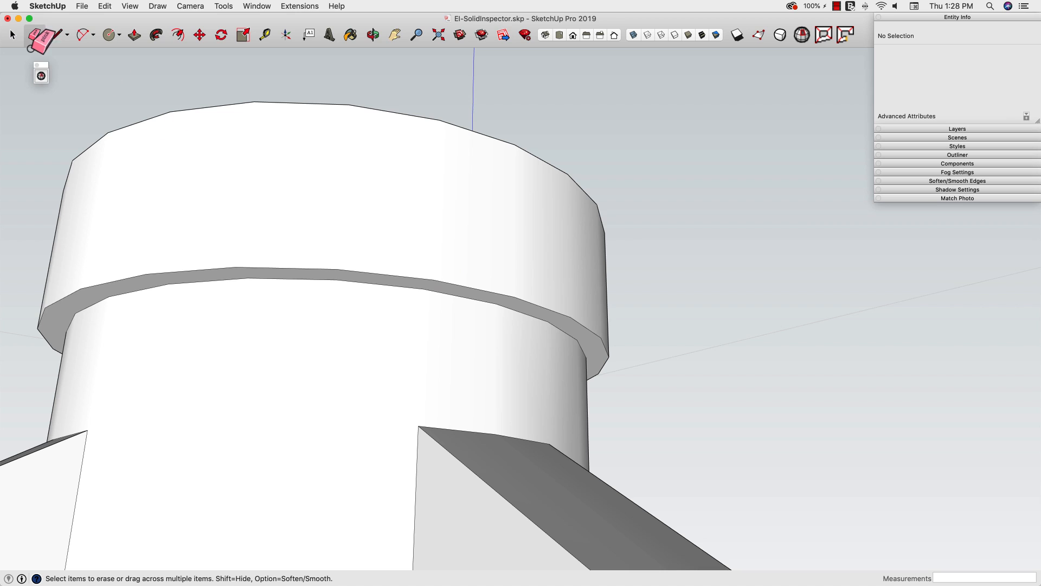
pyautogui.click(11, 34)
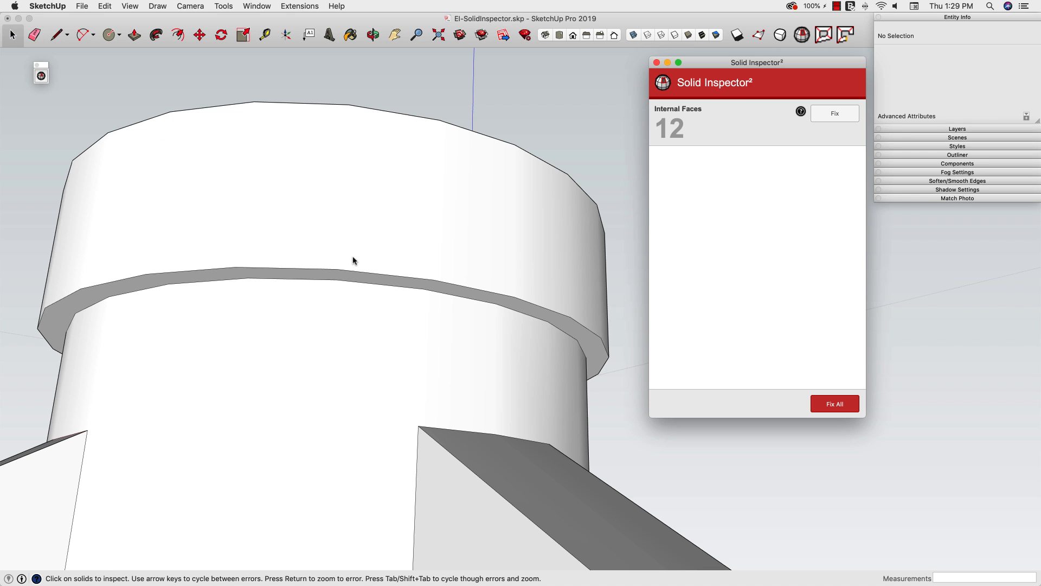
pyautogui.moveTo(677, 110)
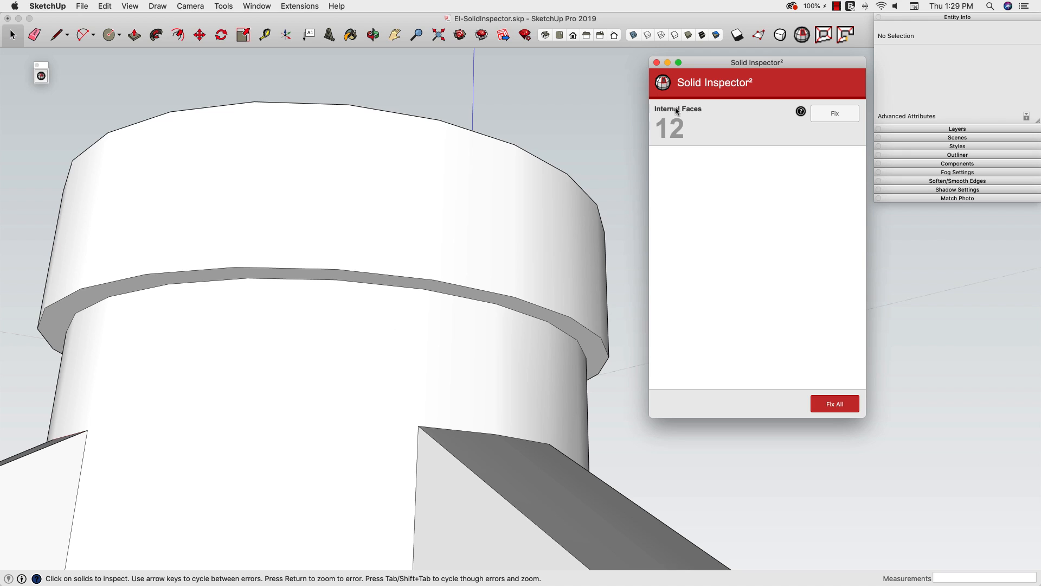
pyautogui.moveTo(707, 116)
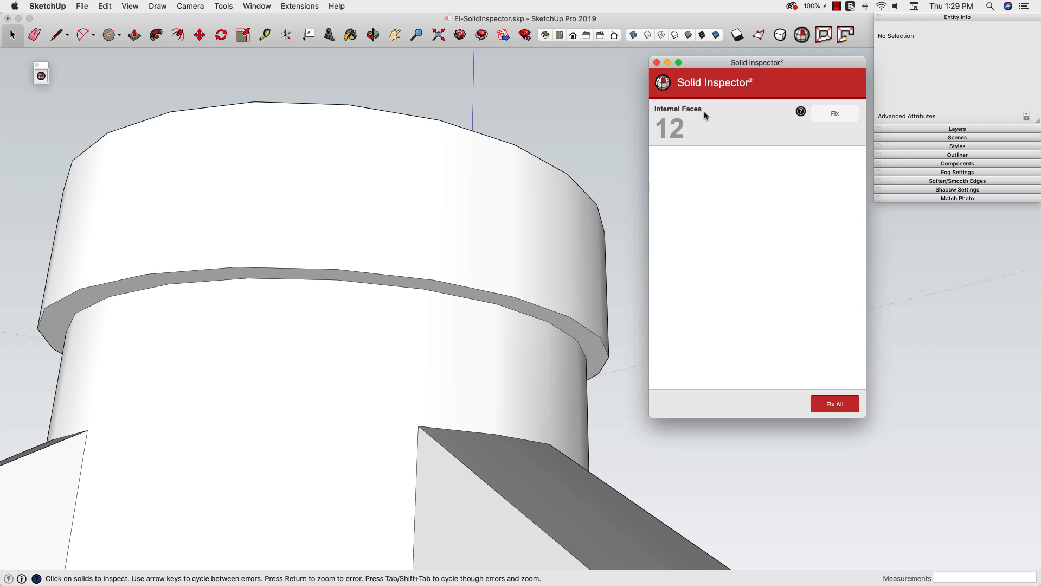
pyautogui.moveTo(694, 125)
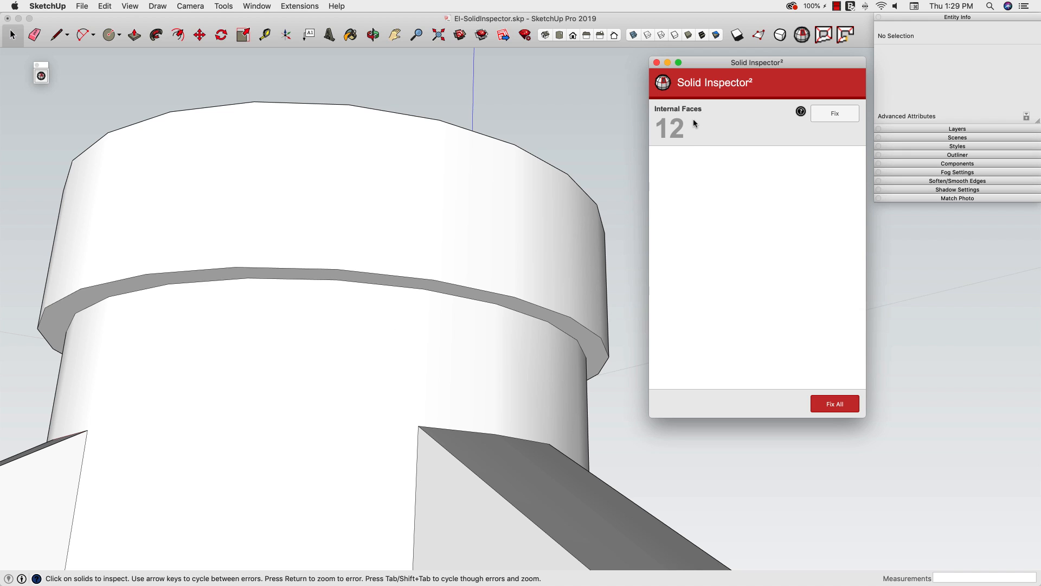
pyautogui.moveTo(649, 213)
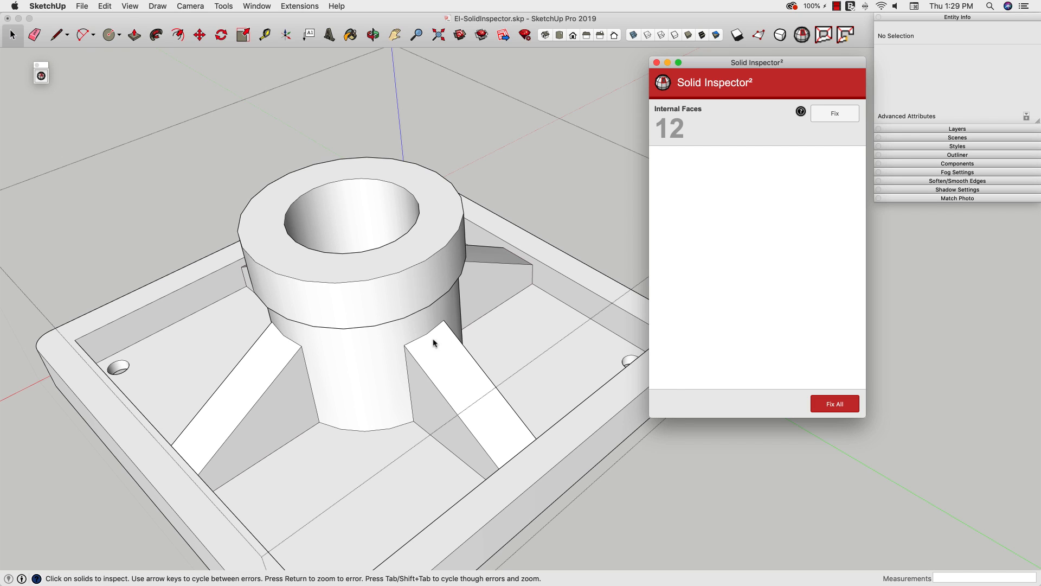
pyautogui.moveTo(235, 430)
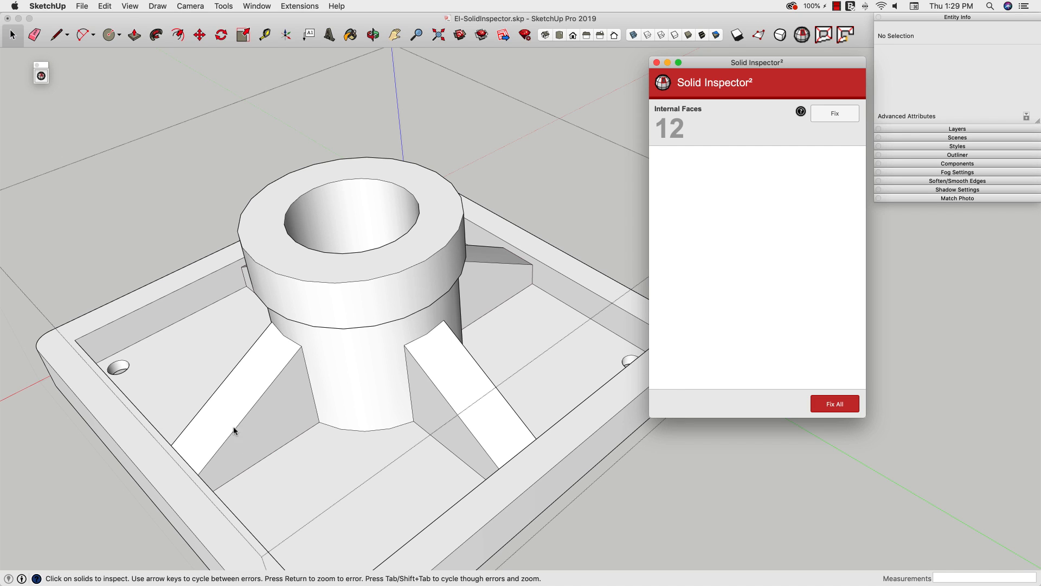
pyautogui.moveTo(551, 335)
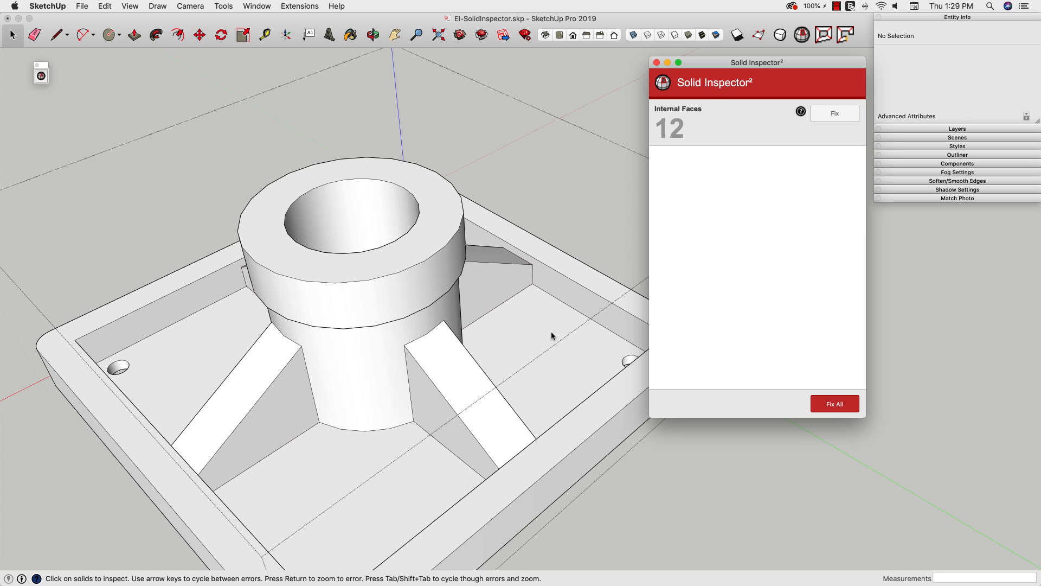
pyautogui.moveTo(499, 283)
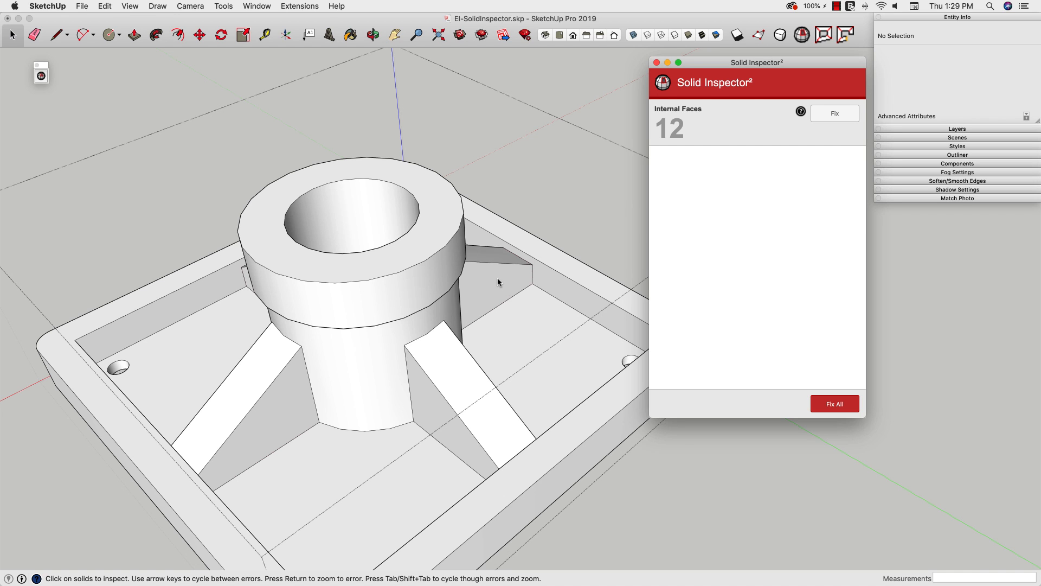
# Step: Orbit out to view the whole part with 12 internal faces still reported
pyautogui.moveTo(498, 282); pyautogui.dragTo(475, 360)
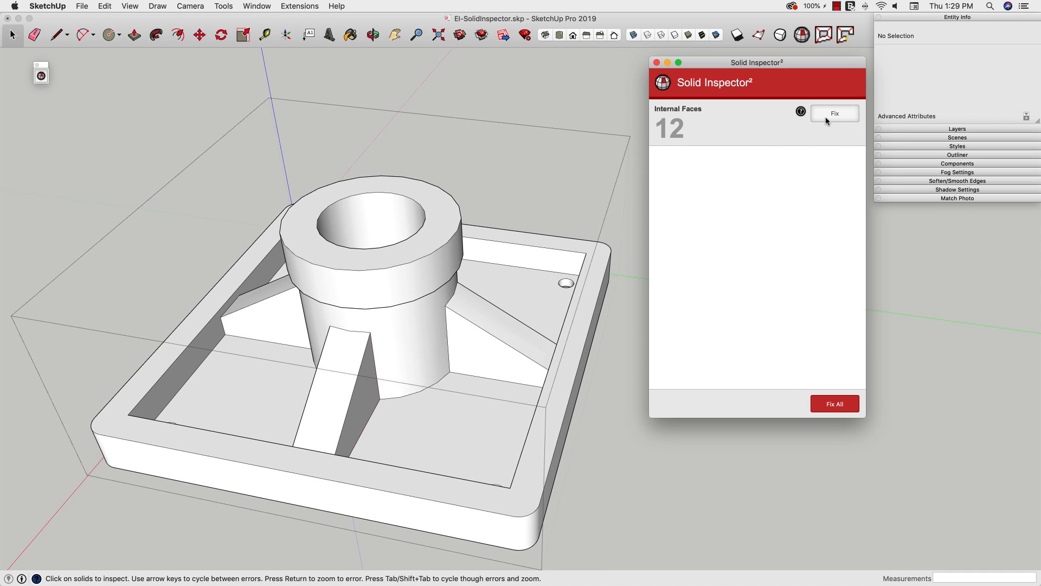
pyautogui.moveTo(247, 443)
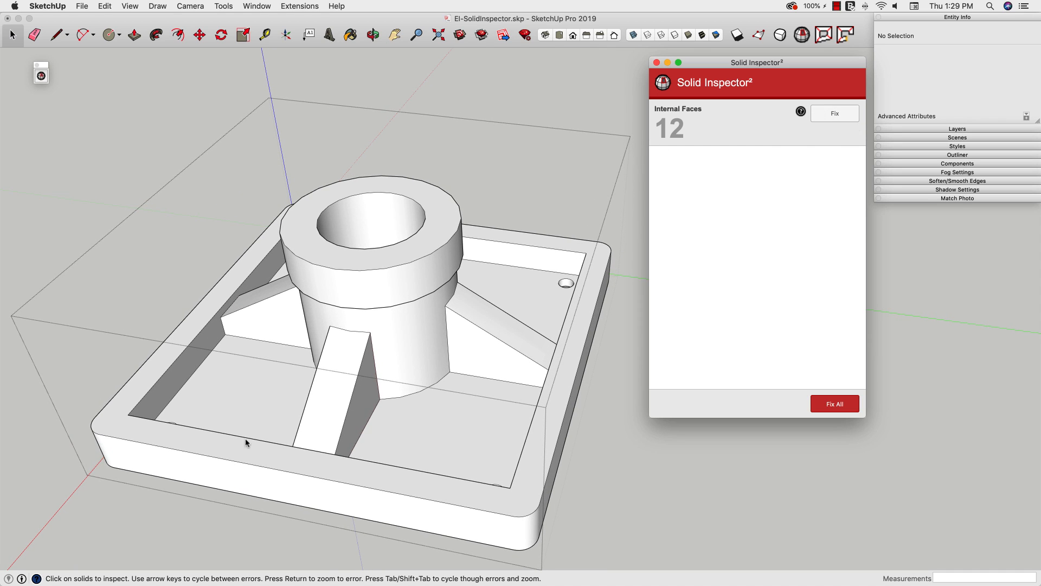
pyautogui.moveTo(481, 406)
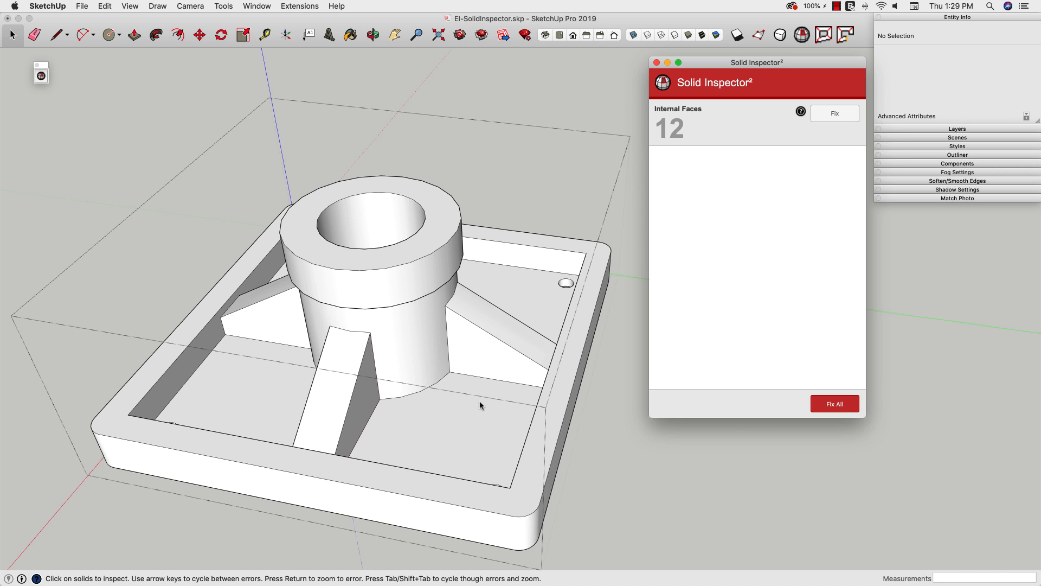
pyautogui.moveTo(595, 444)
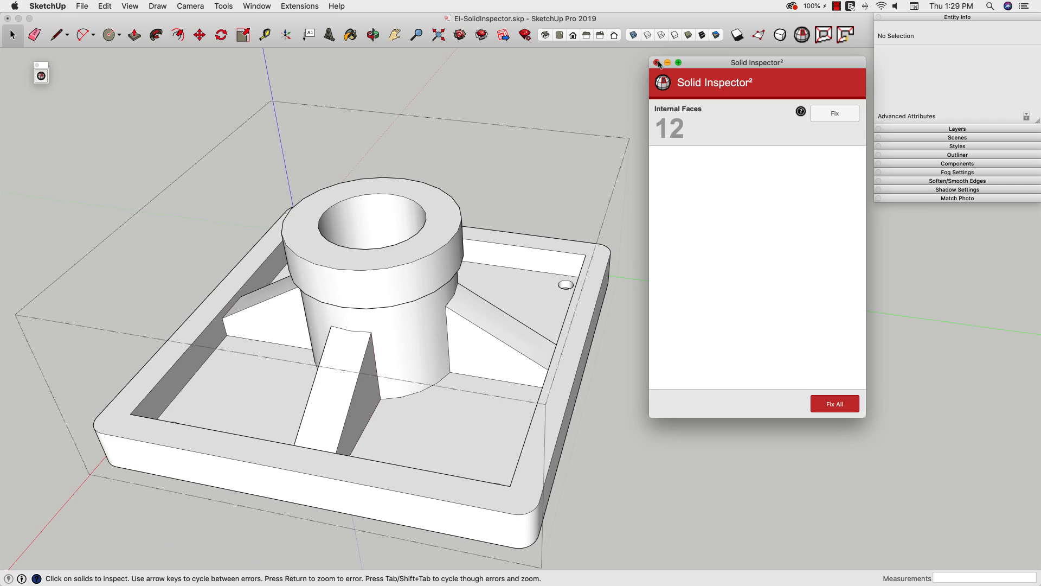
# Step: Close the inspector window and hide the bottom face to expose the part's interior
pyautogui.click(658, 63)
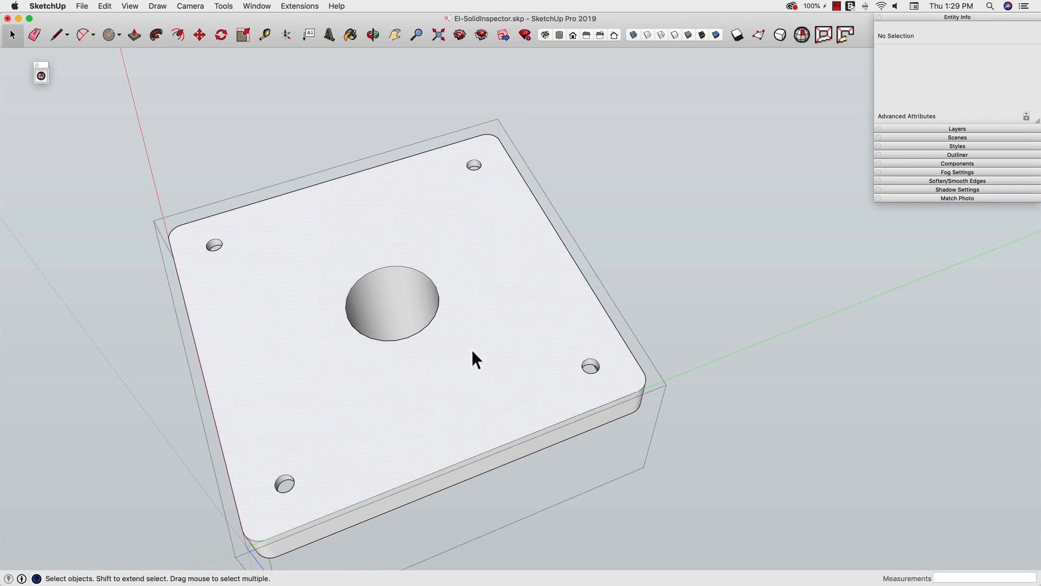
pyautogui.rightClick(475, 359)
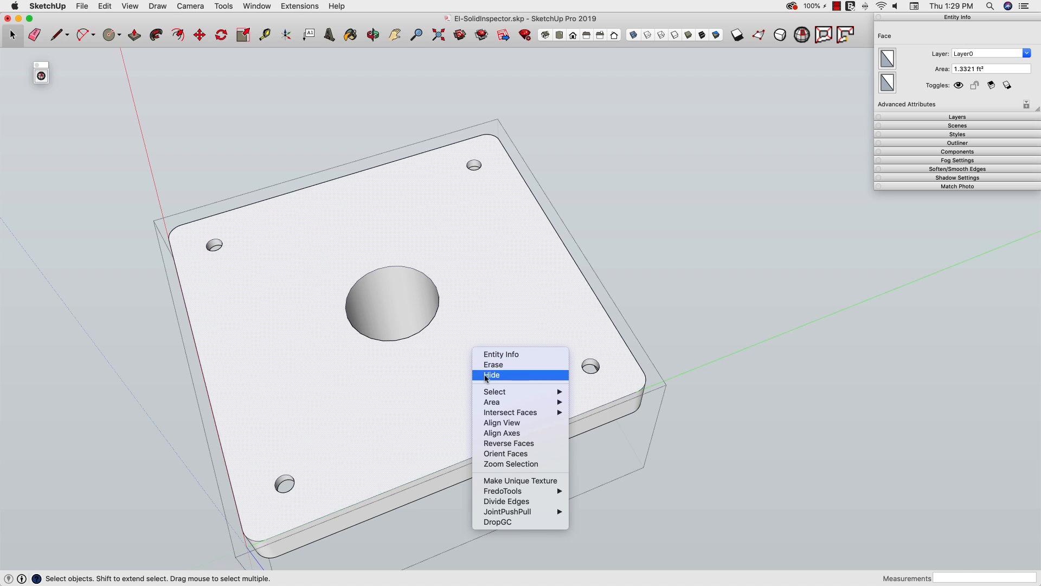
pyautogui.click(491, 375)
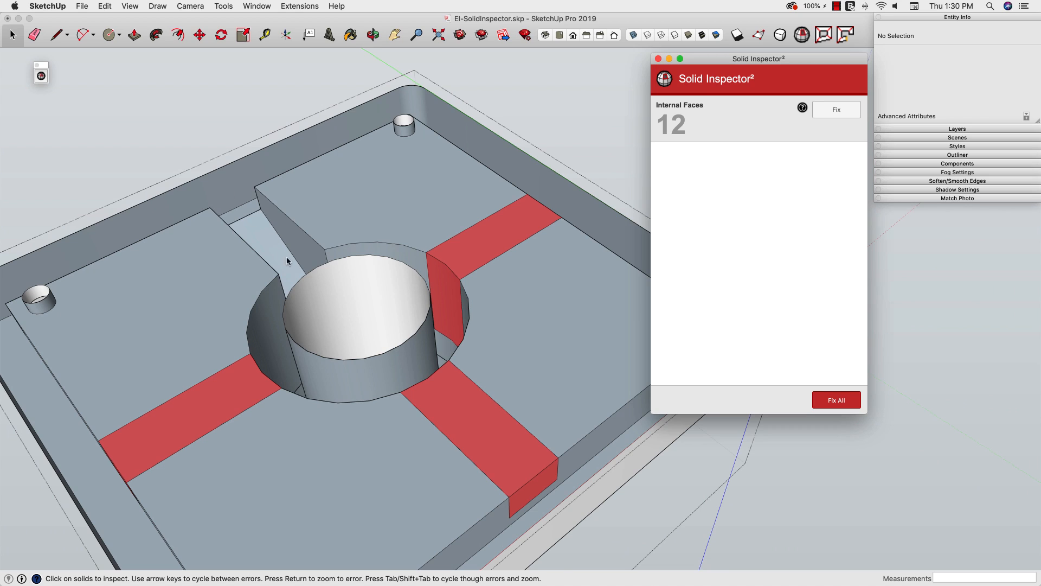
pyautogui.moveTo(465, 272)
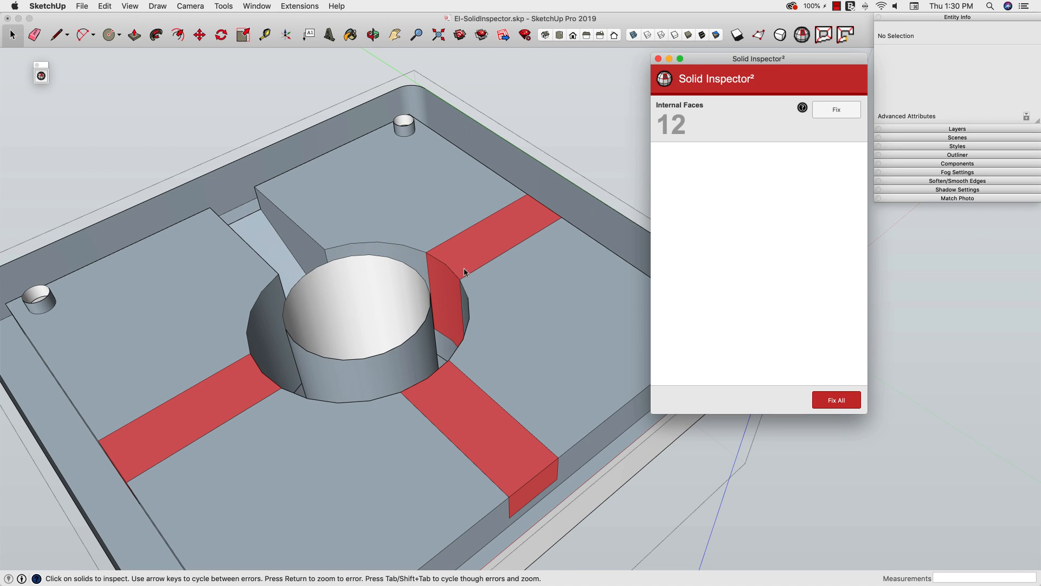
pyautogui.moveTo(327, 432)
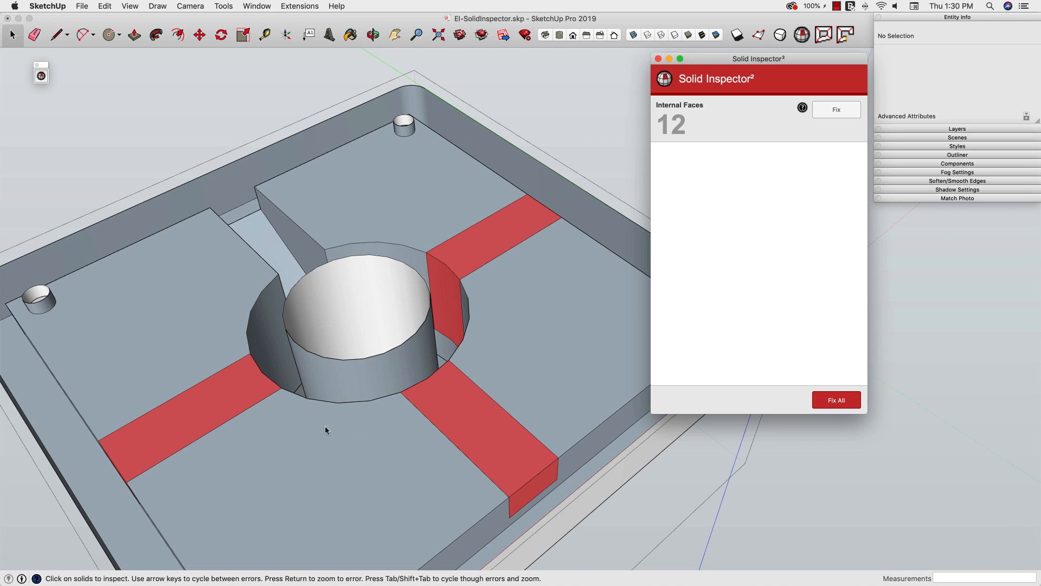
pyautogui.moveTo(684, 130)
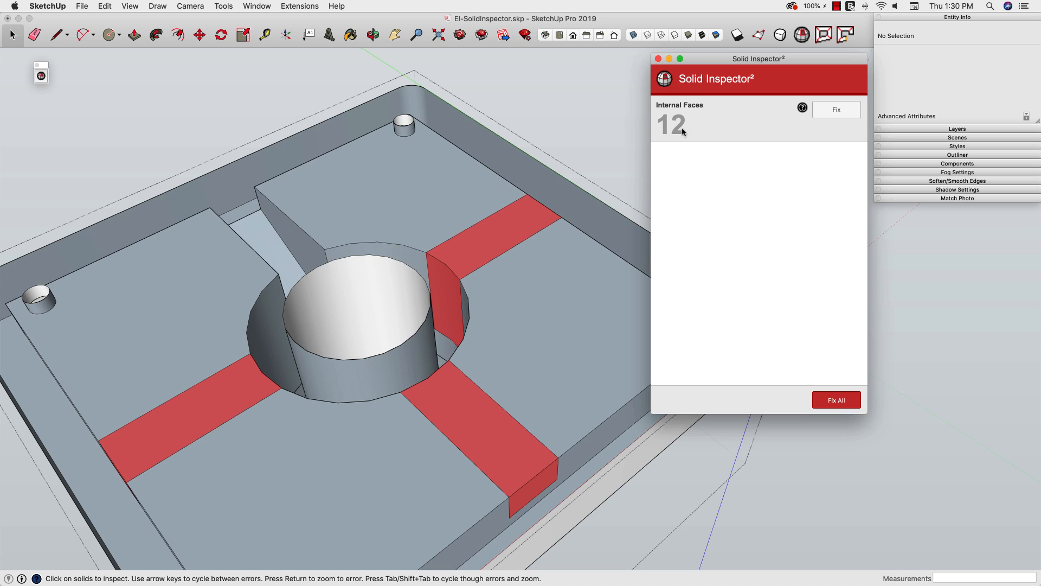
pyautogui.moveTo(673, 134)
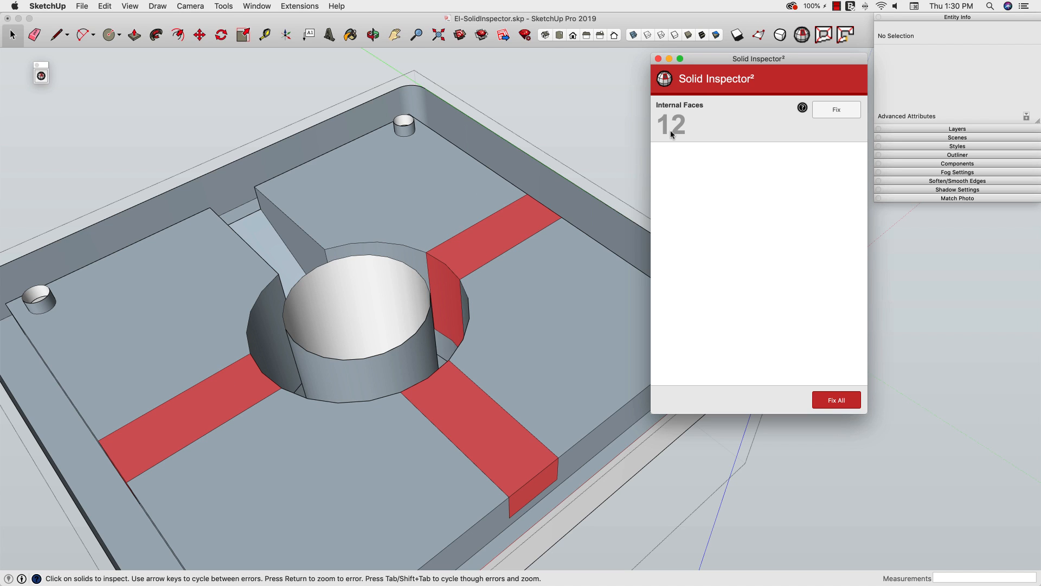
pyautogui.moveTo(788, 114)
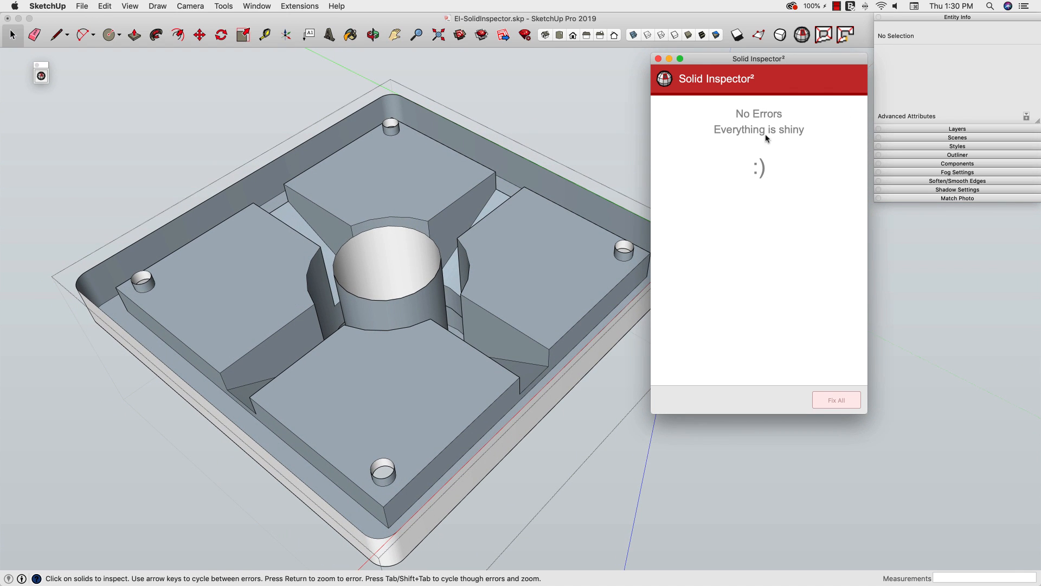
# Step: Unhide the bottom face, close the inspector, and select the part to confirm Entity Info shows Solid Group
pyautogui.click(105, 5)
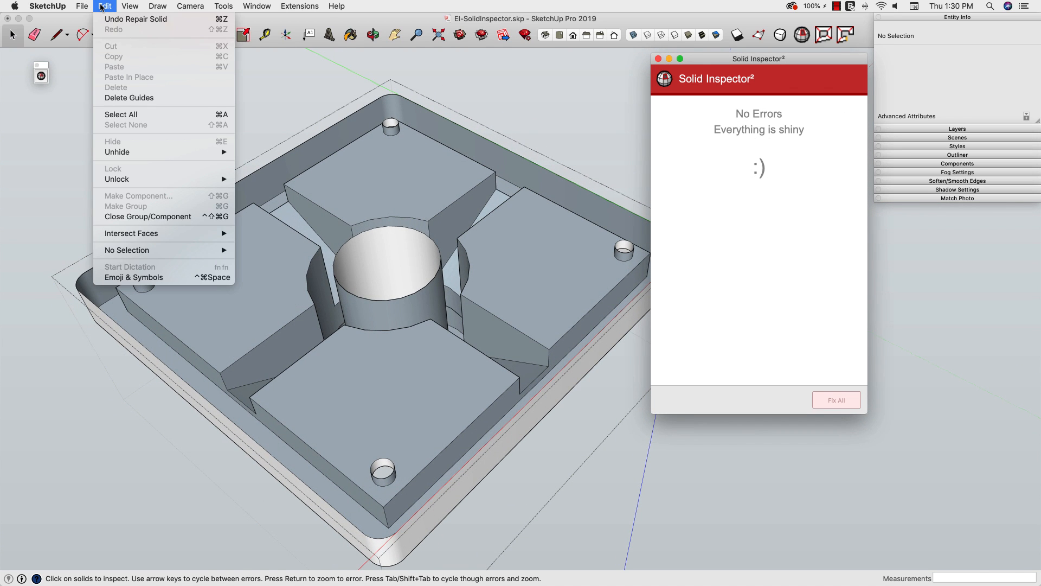
pyautogui.moveTo(117, 152)
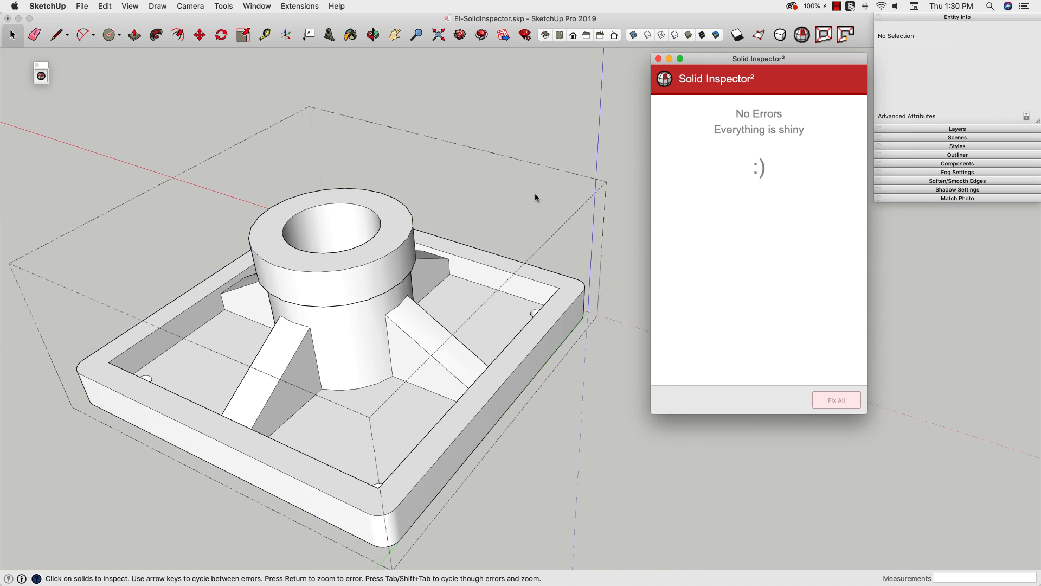
pyautogui.click(666, 60)
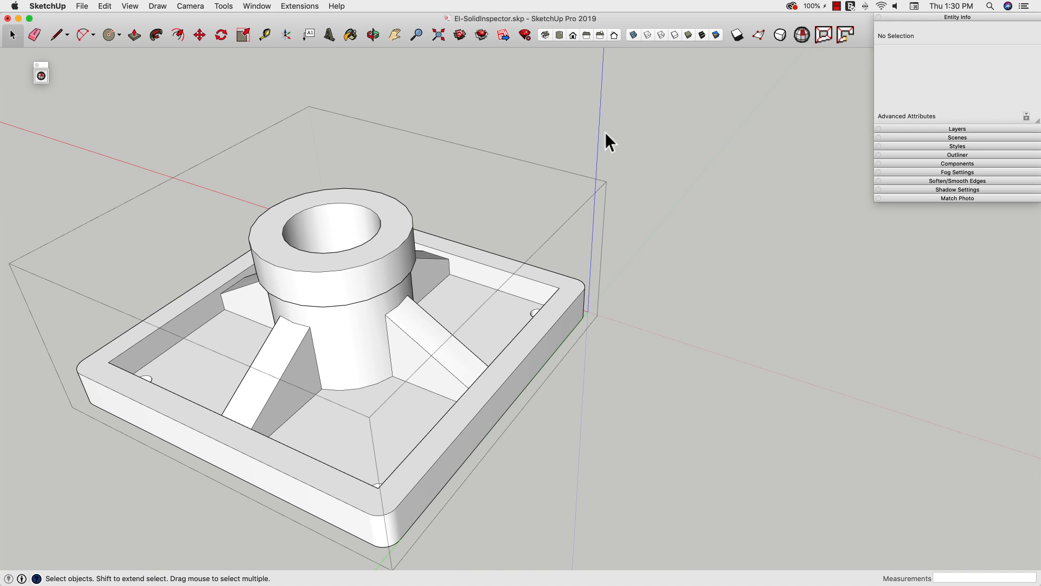
pyautogui.click(350, 275)
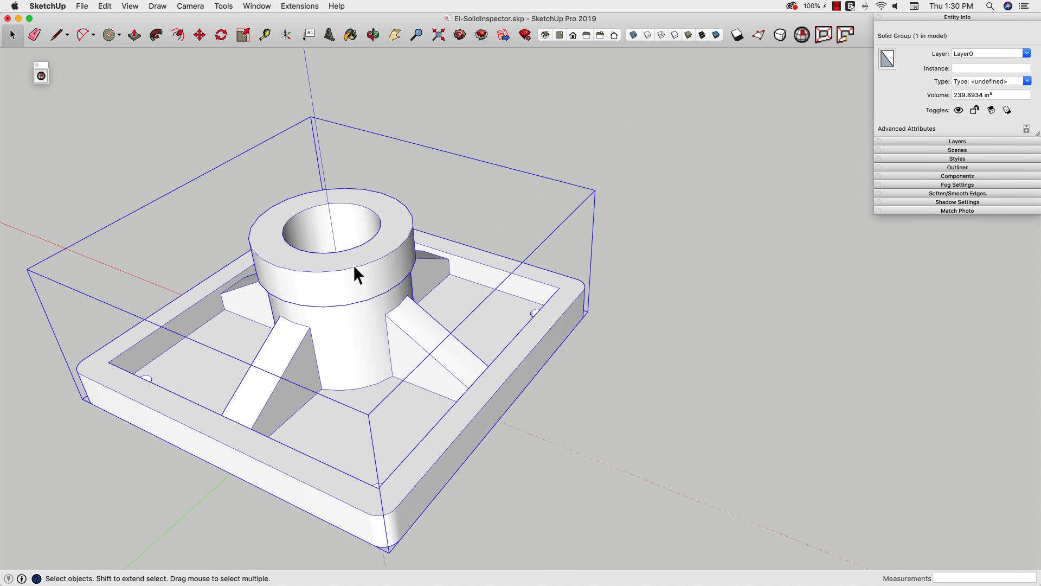